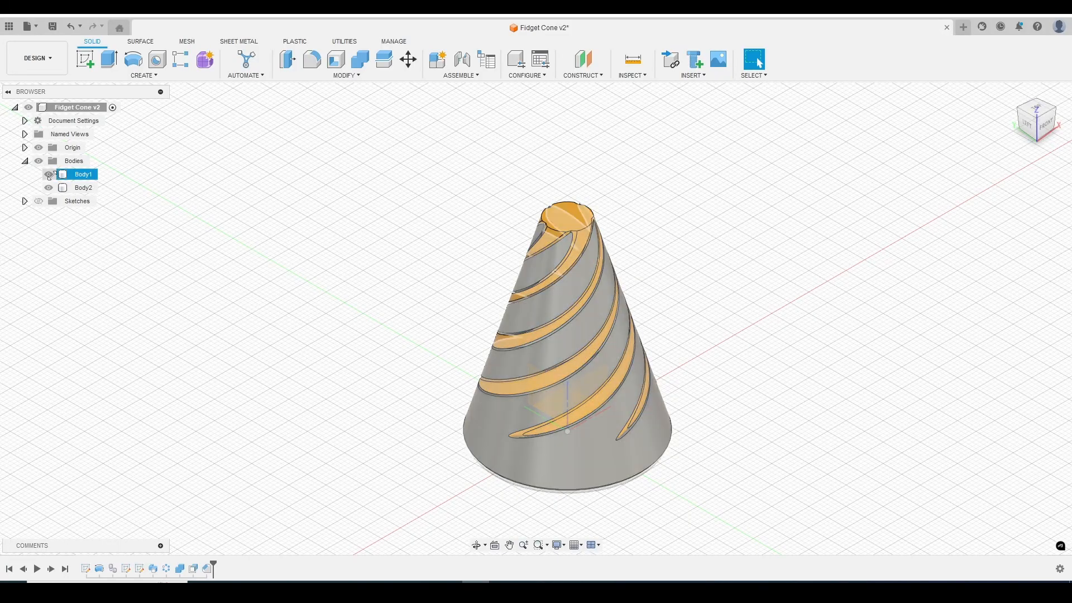
# Deselect Body1 and start a new design for the tapered half-profile sketch.
pyautogui.click(737, 256)
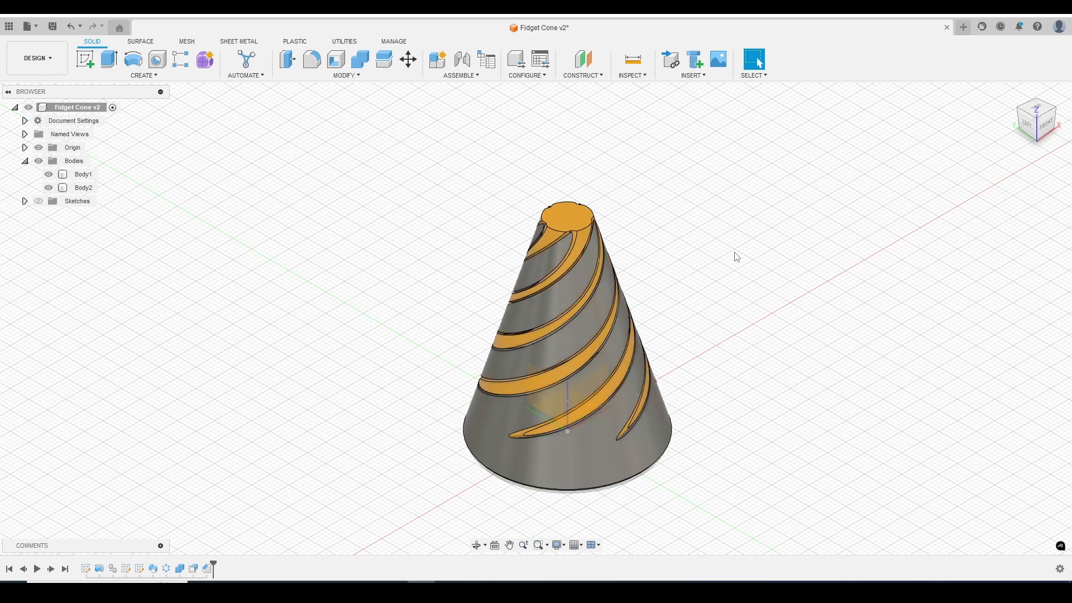
pyautogui.click(963, 26)
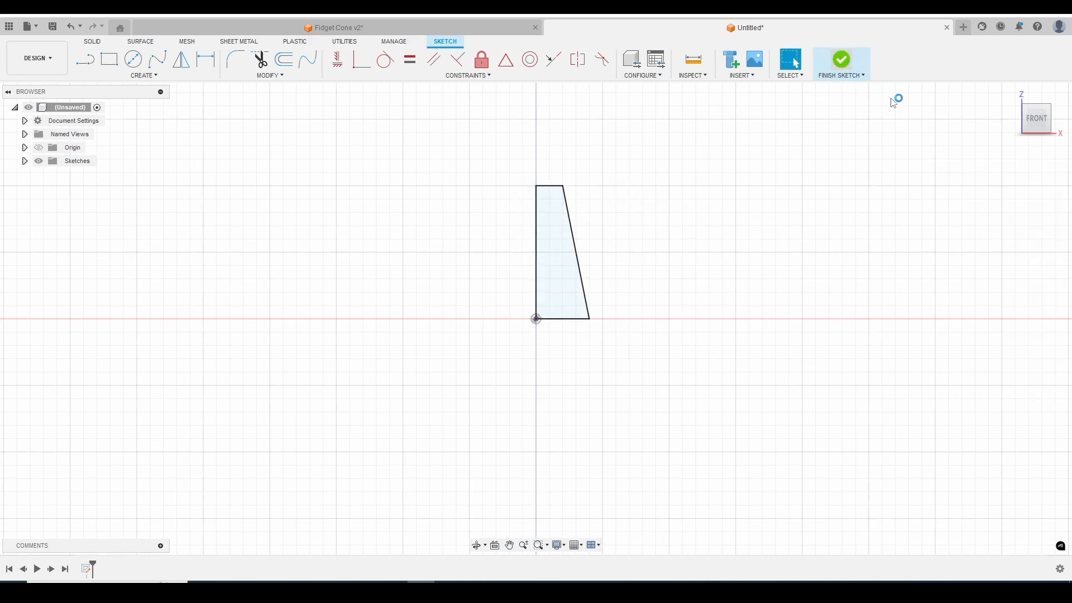
# Finish the trapezoid sketch and draw a 40 mm circle centred on the origin.
pyautogui.click(841, 59)
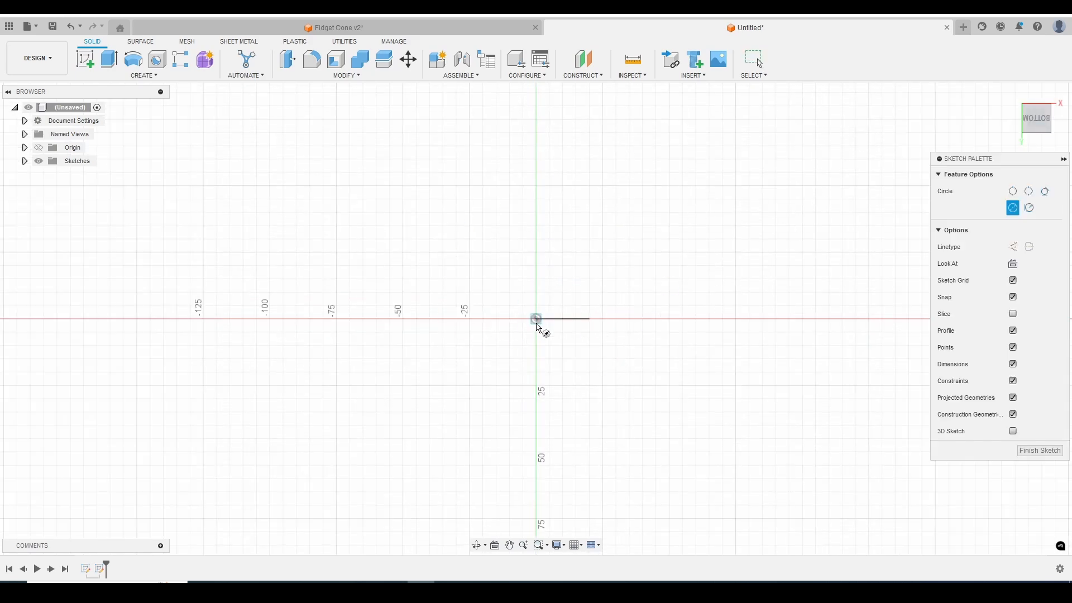
pyautogui.moveTo(537, 319); pyautogui.dragTo(575, 369)
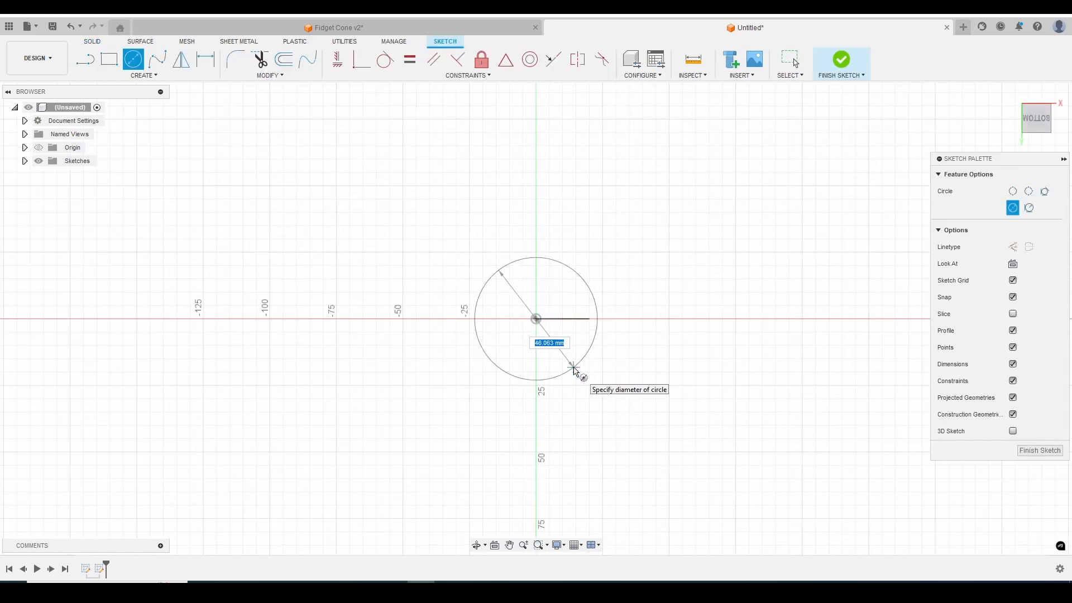
pyautogui.write('40')
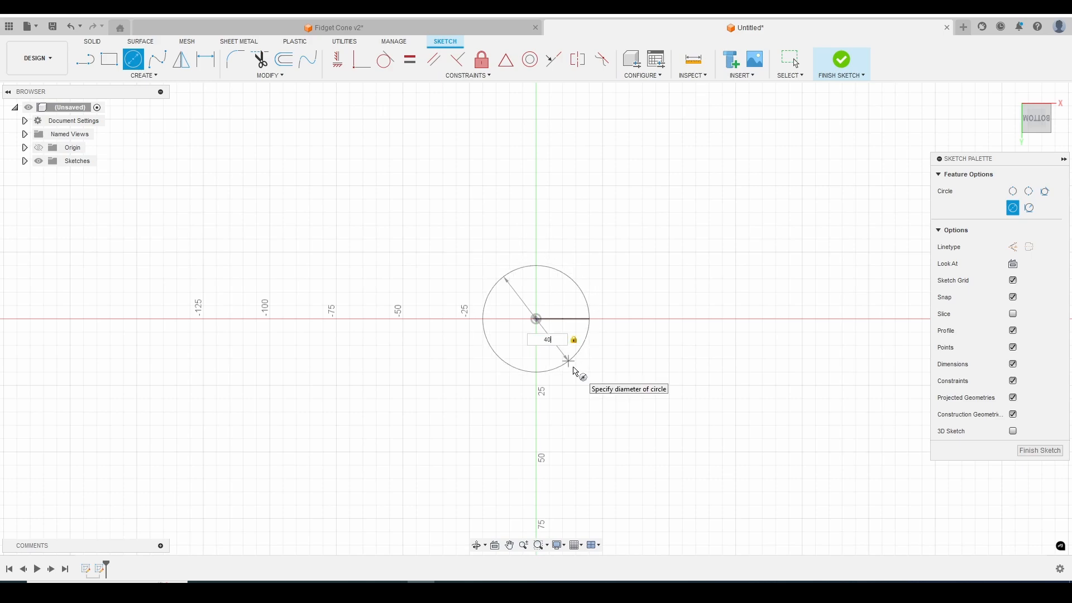
pyautogui.click(841, 58)
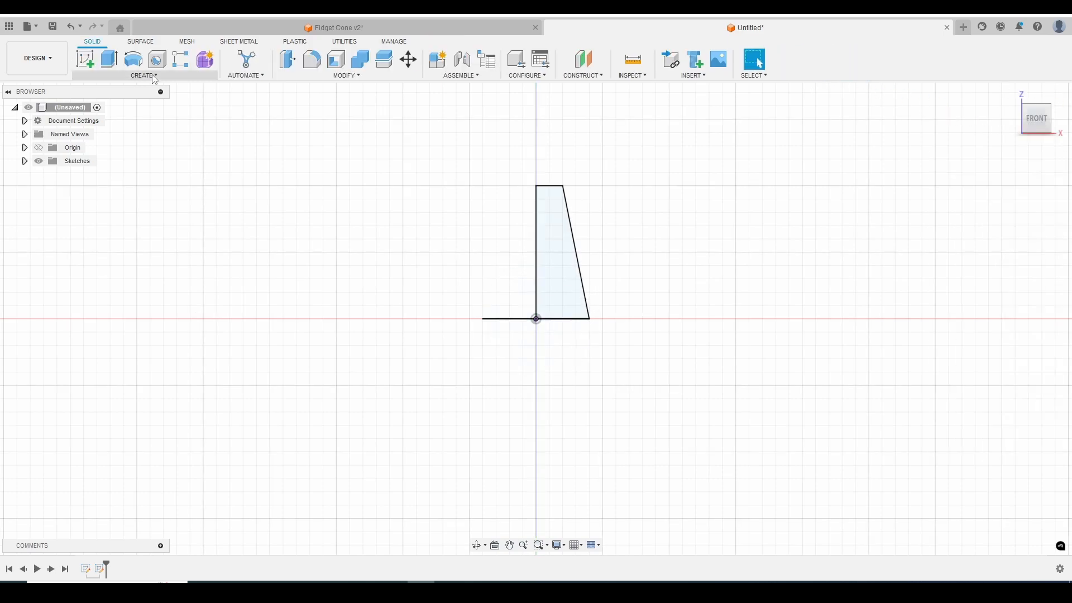
# Sweep the trapezoid profile along the 40 mm circle path to create Body1, and list the bodies.
pyautogui.click(144, 76)
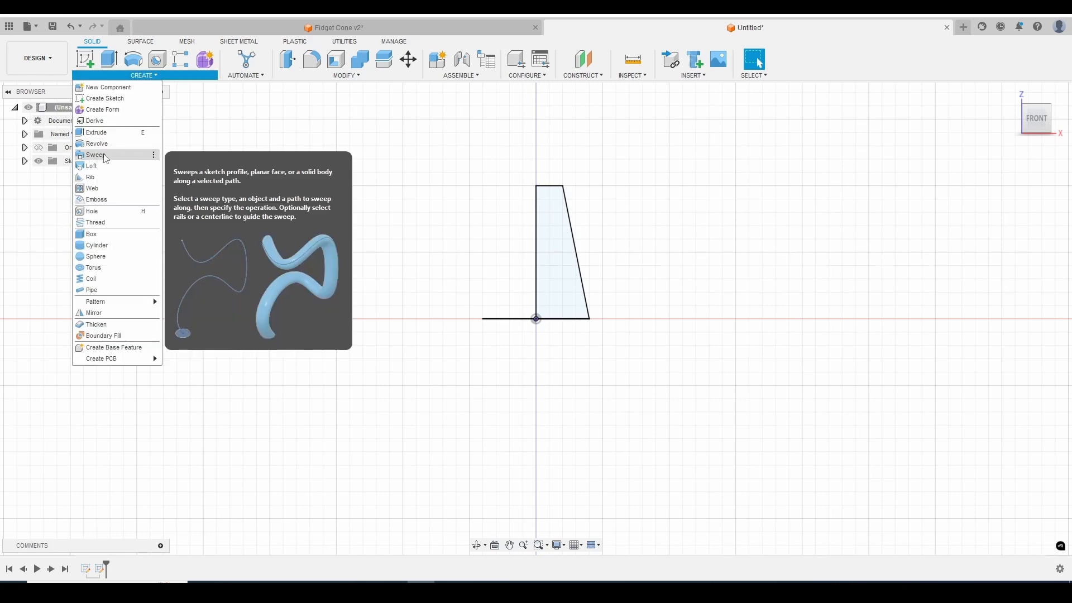
pyautogui.click(95, 154)
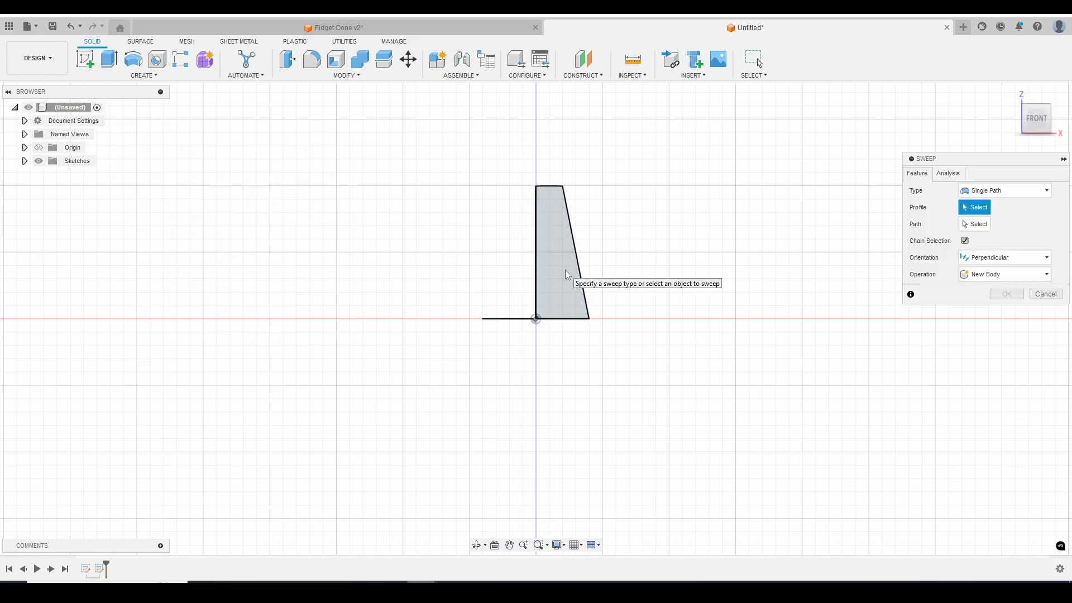
pyautogui.click(564, 274)
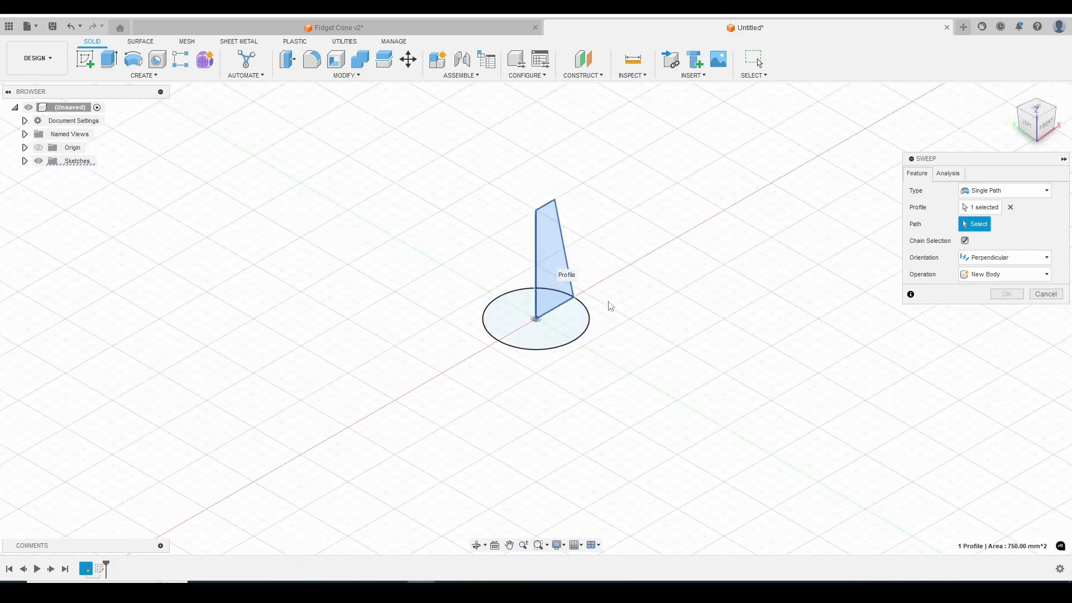
pyautogui.click(535, 330)
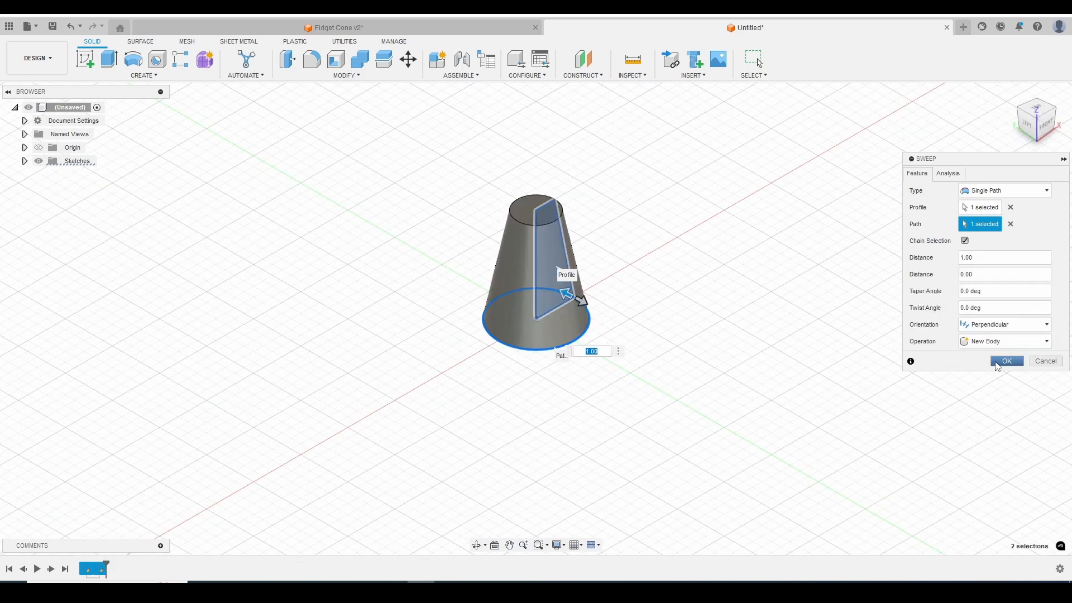
pyautogui.click(1007, 361)
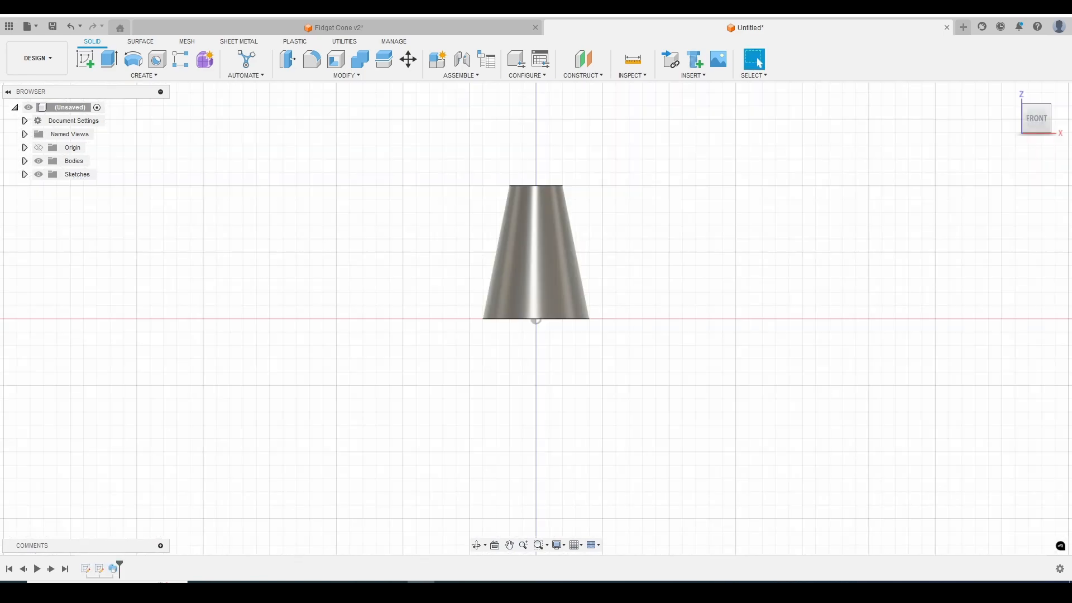
pyautogui.click(74, 161)
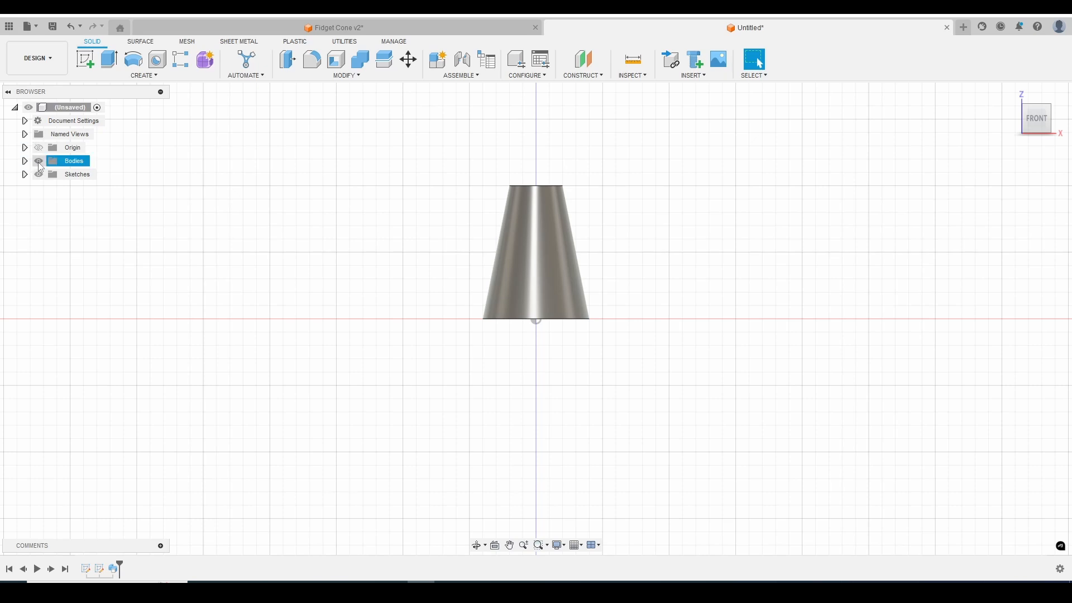
pyautogui.click(24, 160)
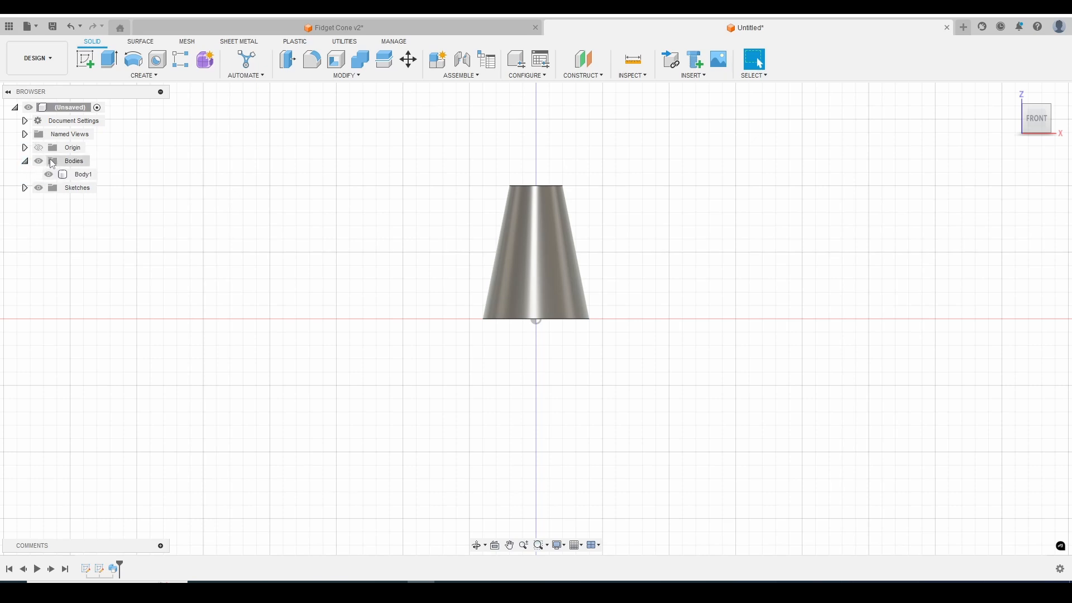
# On a new ground-plane sketch, draw 40 mm and 35 mm circles centred on the origin.
pyautogui.click(51, 174)
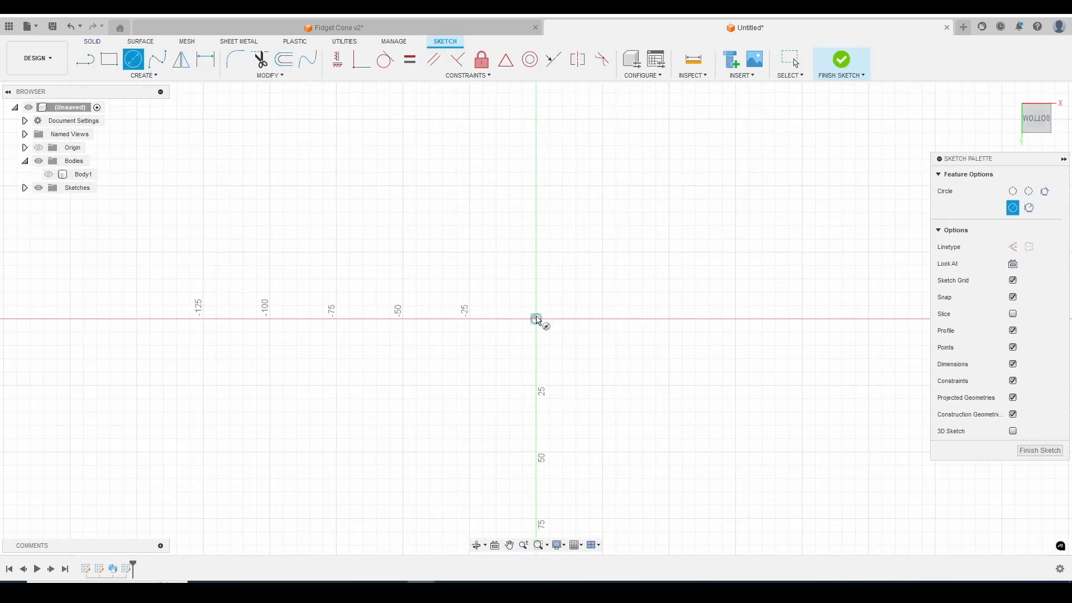
pyautogui.moveTo(536, 320); pyautogui.dragTo(580, 364)
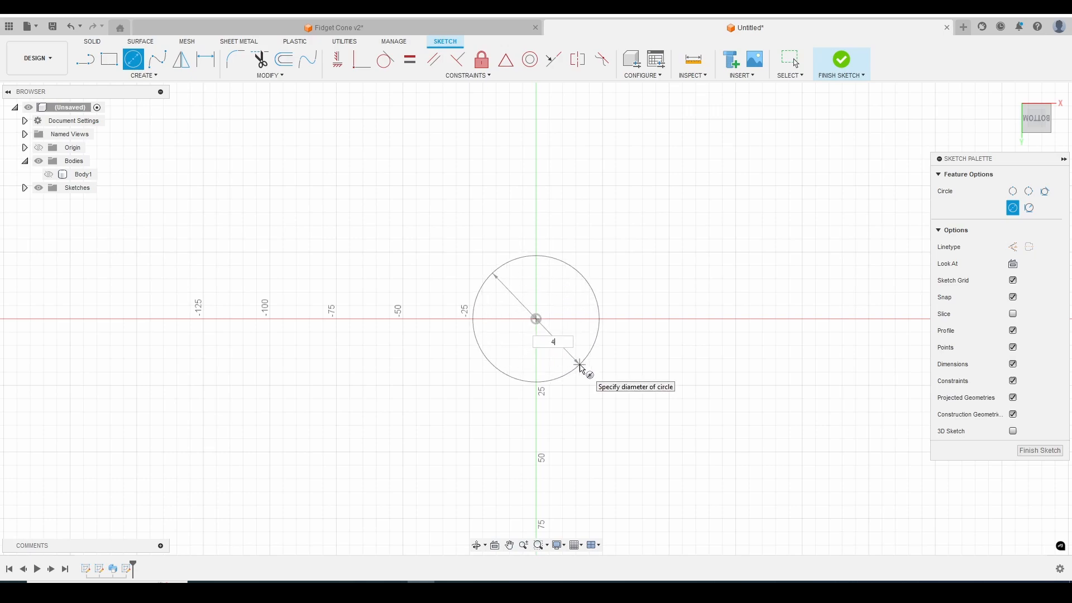
pyautogui.write('0mm')
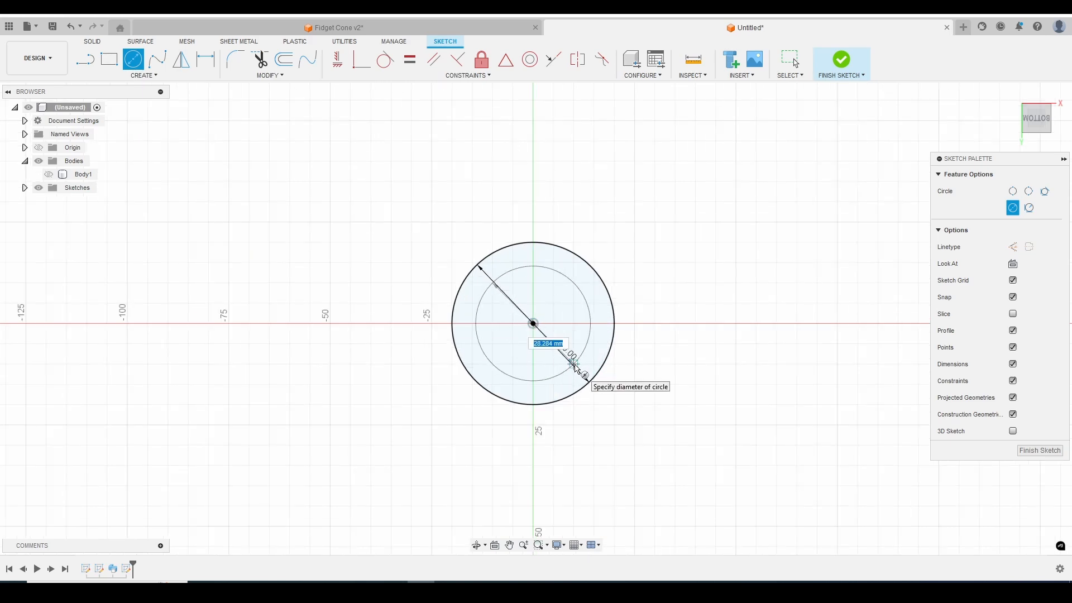
pyautogui.write('35')
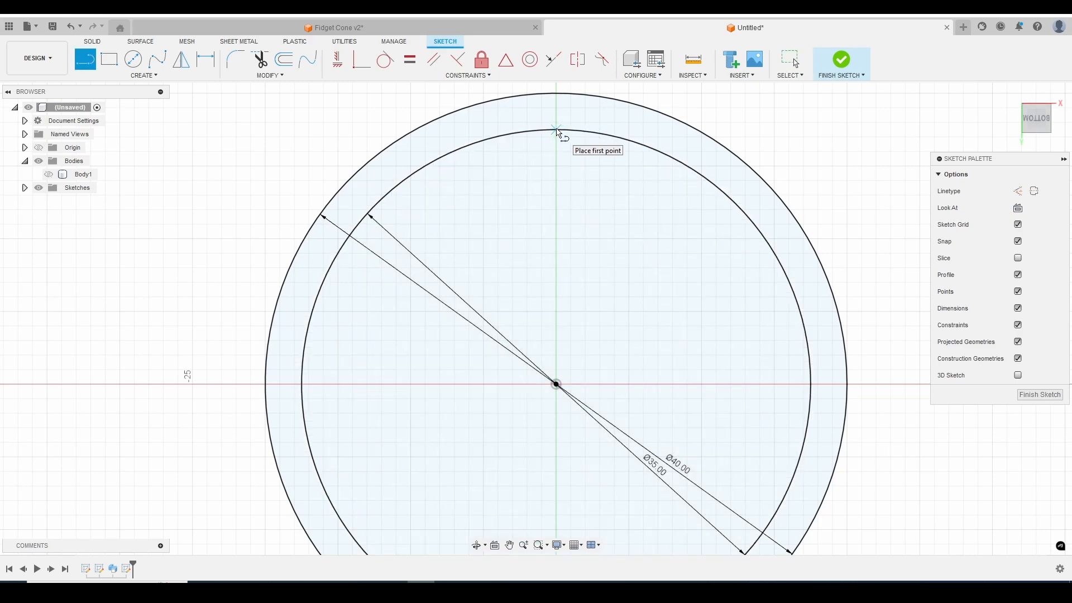
# Draw a short 3.5 mm line from the inner circle's top with a 7 mm circle, dimensioned 54.
pyautogui.click(554, 130)
pyautogui.write('3.5')
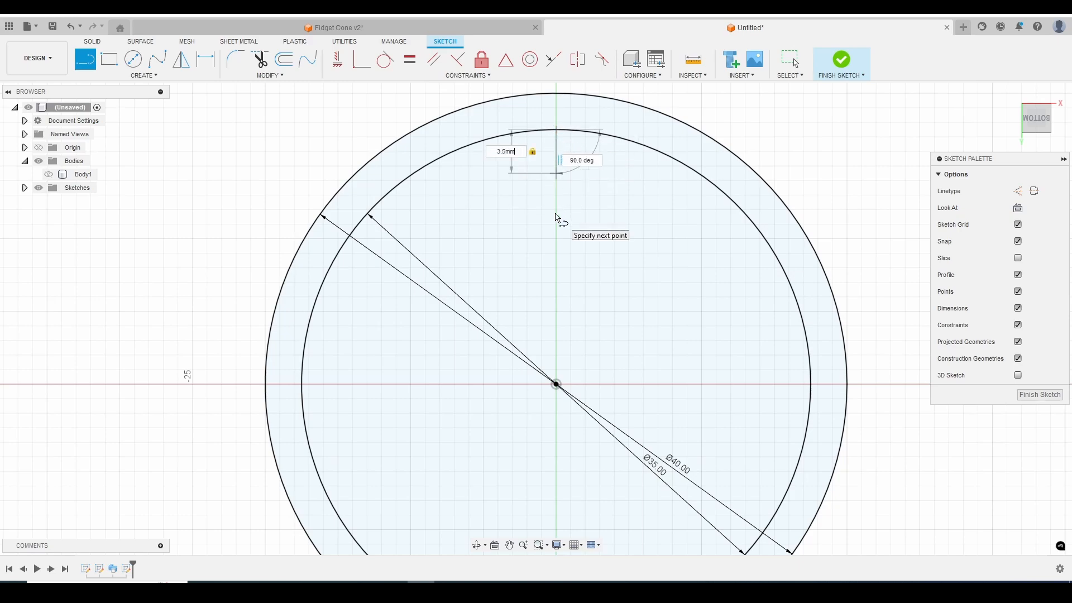
pyautogui.click(131, 58)
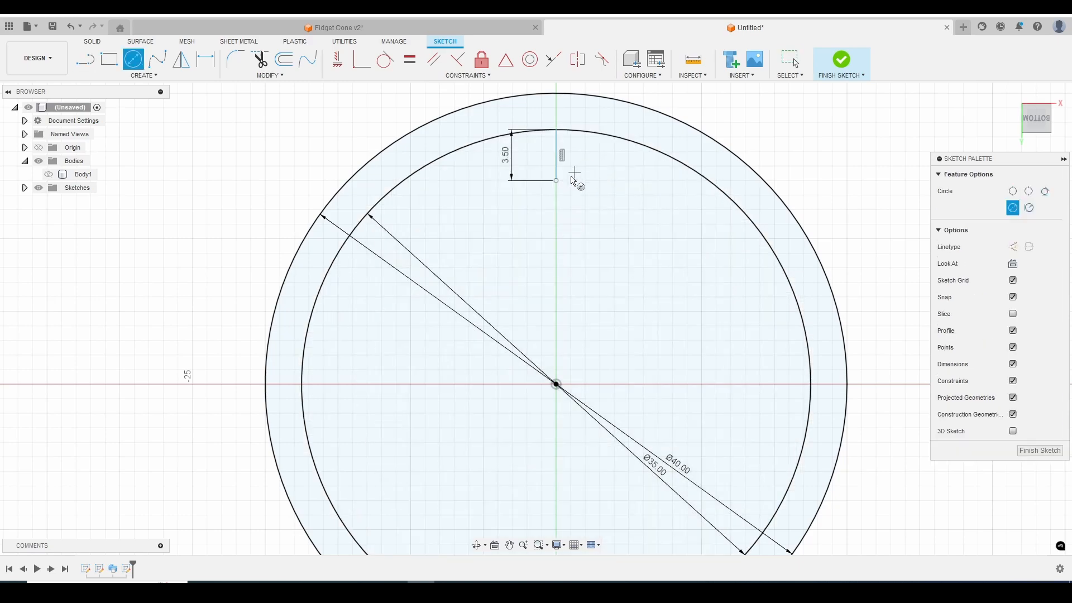
pyautogui.moveTo(557, 180); pyautogui.dragTo(590, 217)
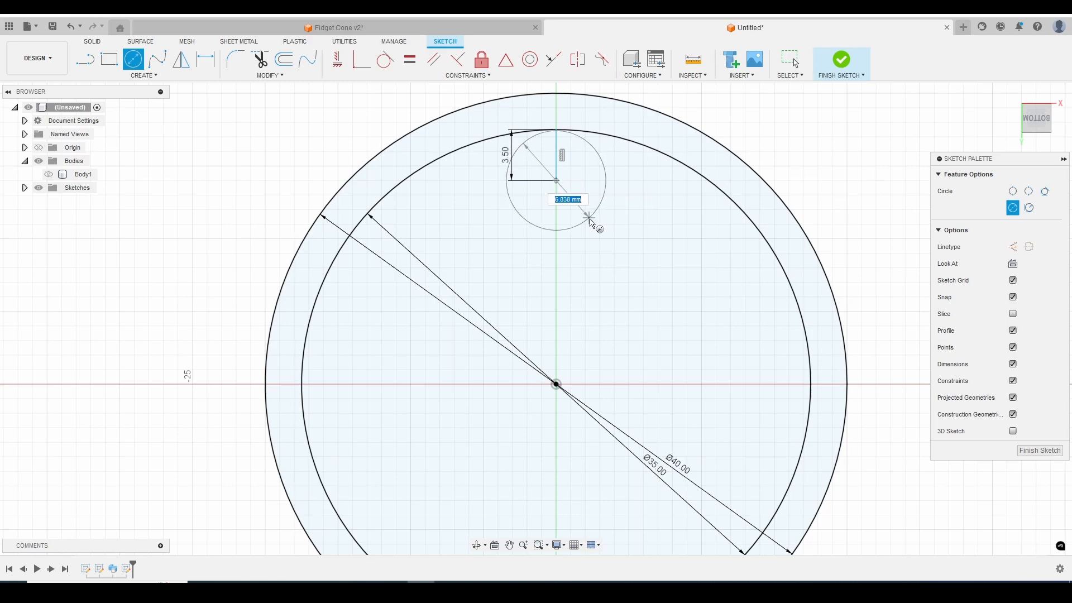
pyautogui.write('7.5 mm')
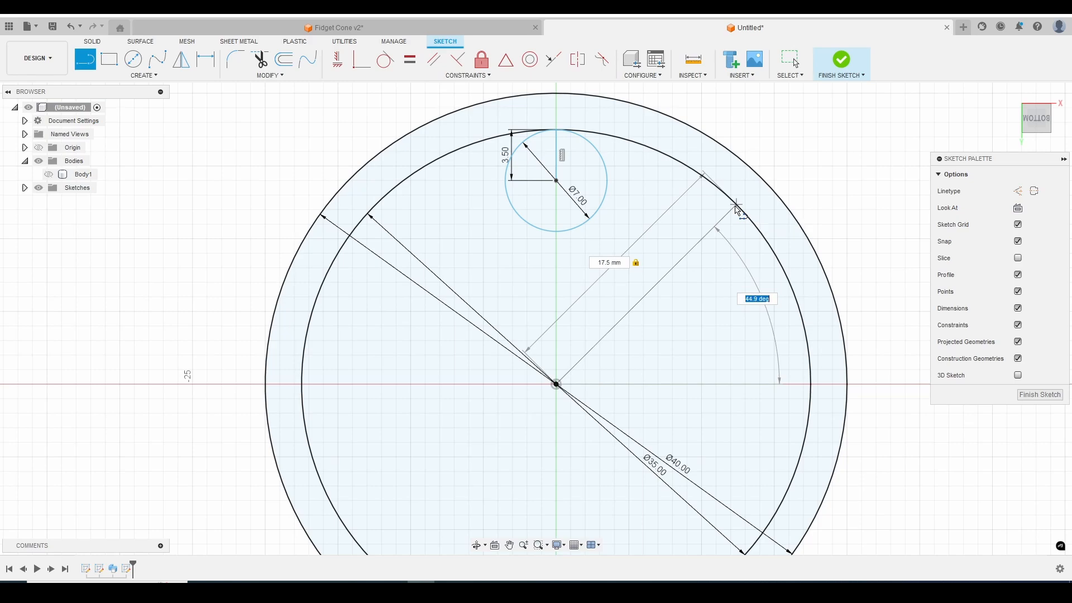
pyautogui.write('54.0°')
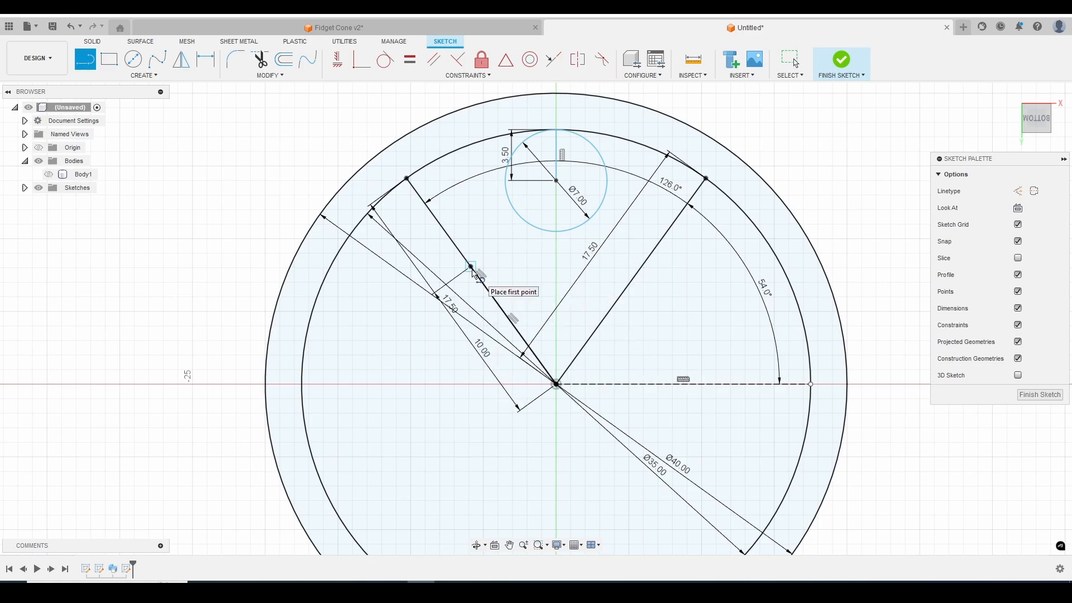
# Add a 12 mm circle on the slanted radial line, offset 1.5 mm from it.
pyautogui.click(469, 265)
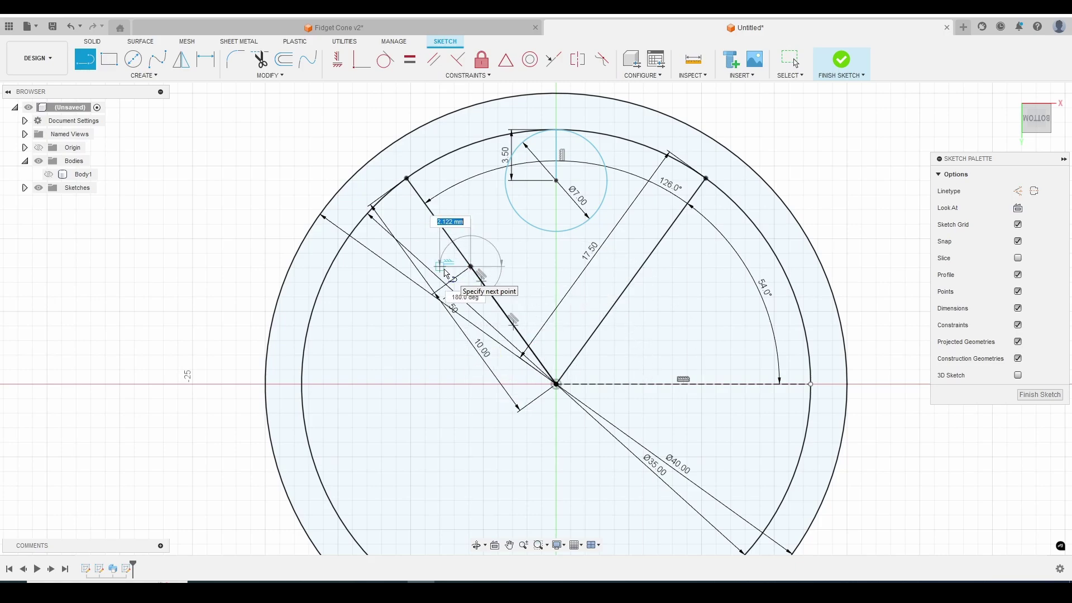
pyautogui.write('1.50')
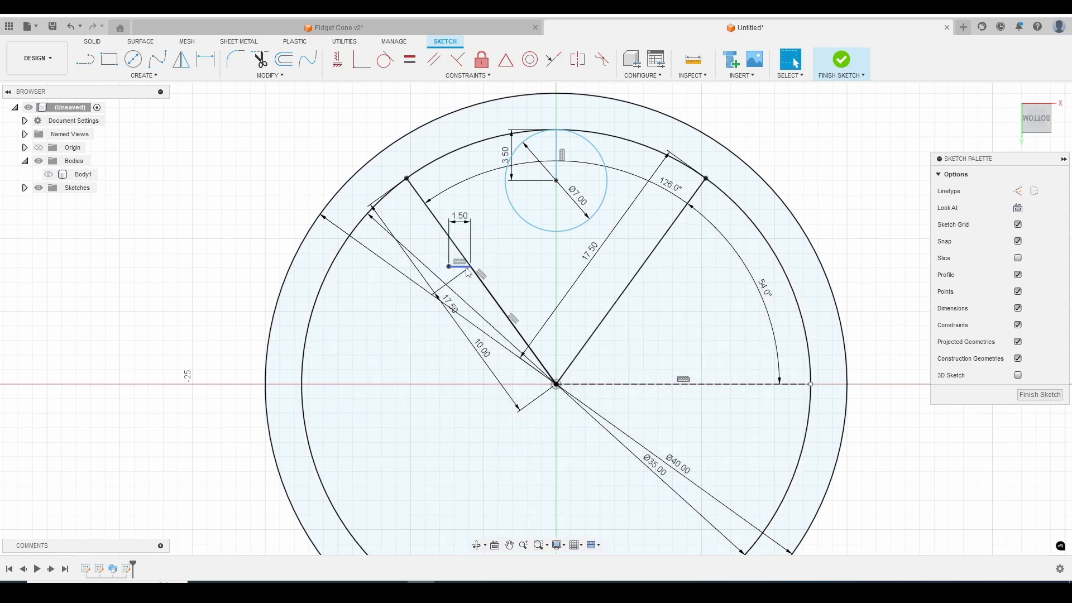
pyautogui.click(133, 59)
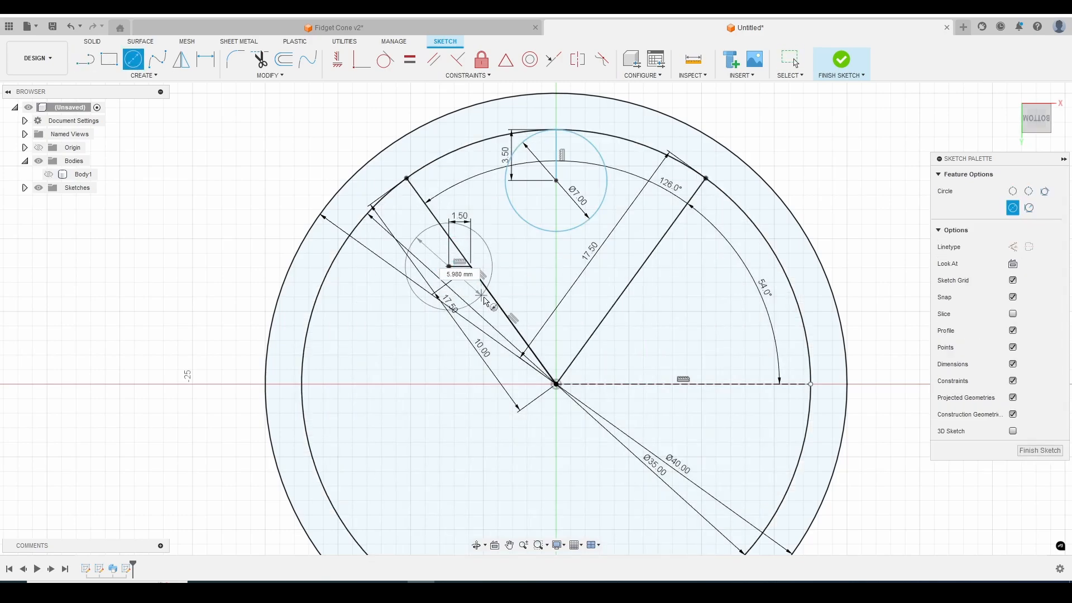
pyautogui.click(485, 301)
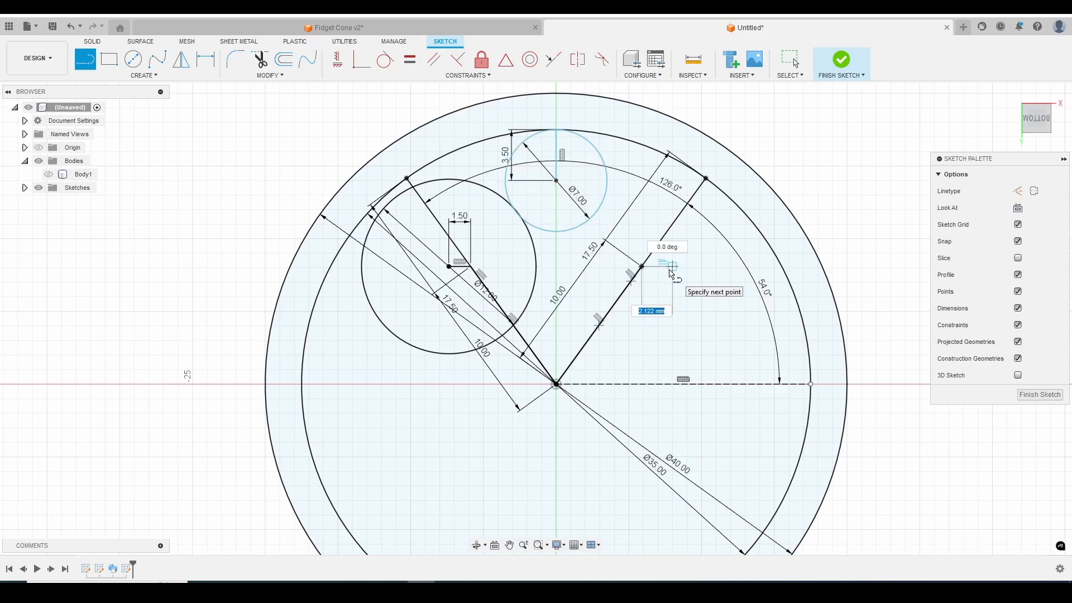
pyautogui.write('1.5')
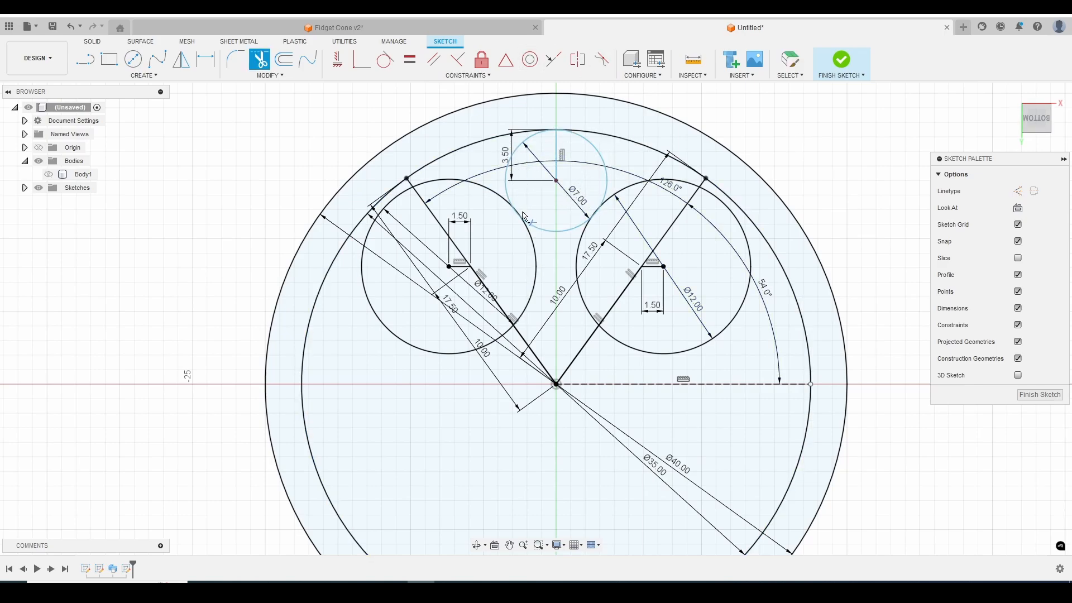
pyautogui.moveTo(416, 359)
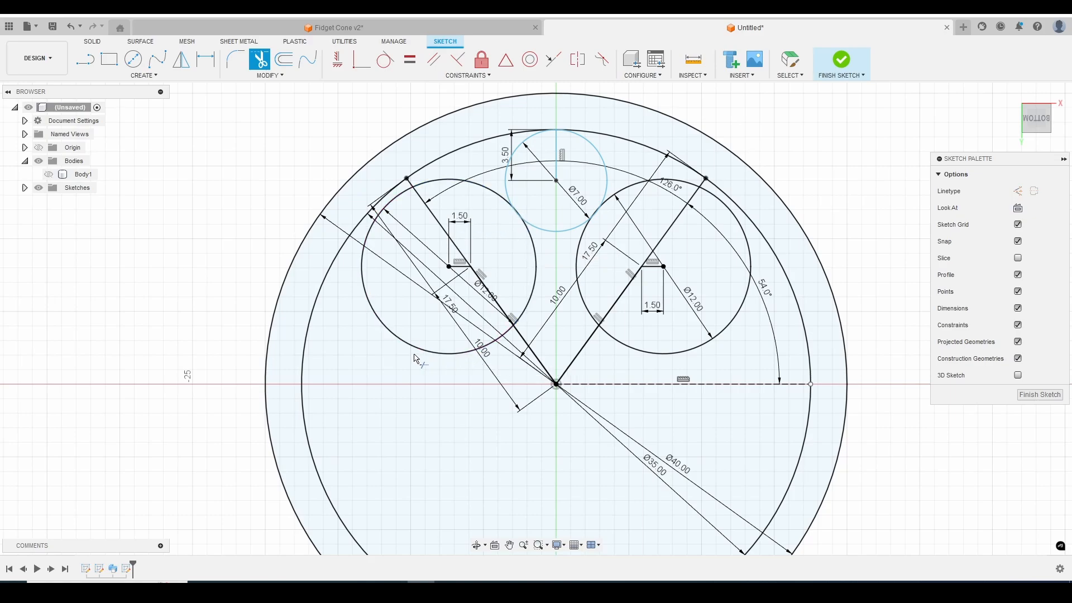
# Trim the extra arcs and lines into a keyhole slot outline and finish the sketch.
pyautogui.click(408, 346)
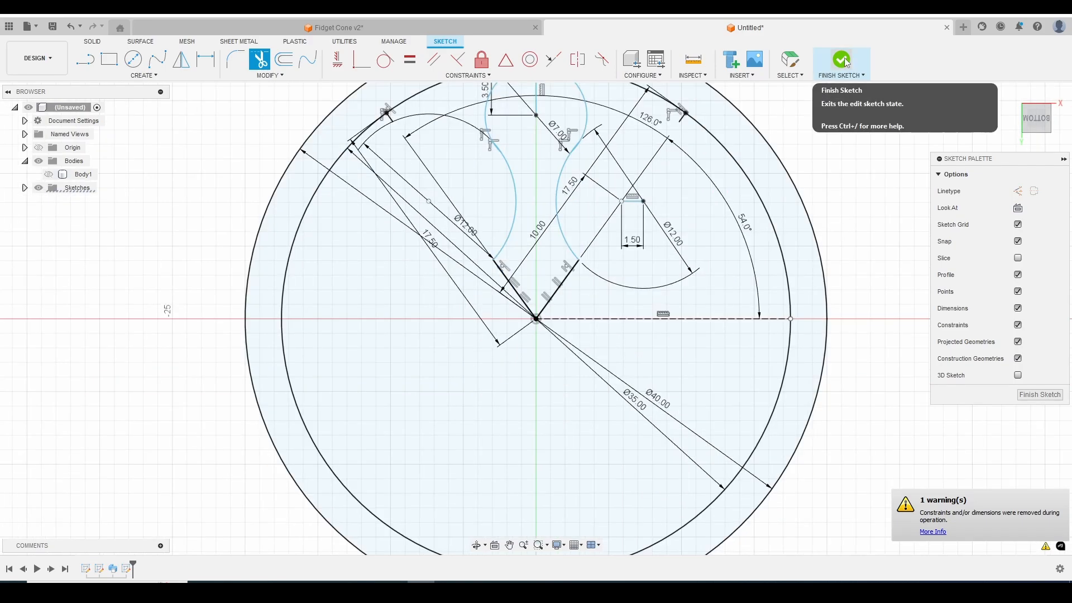
pyautogui.click(841, 58)
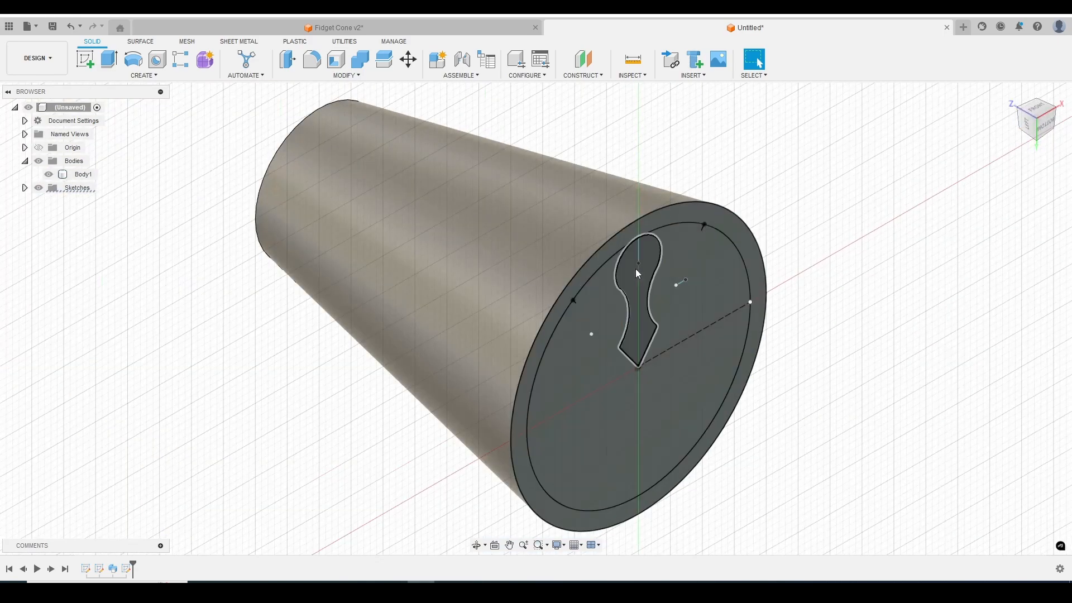
# Copy Body1 via its right-click menu in the browser and paste it as a second body.
pyautogui.click(83, 174)
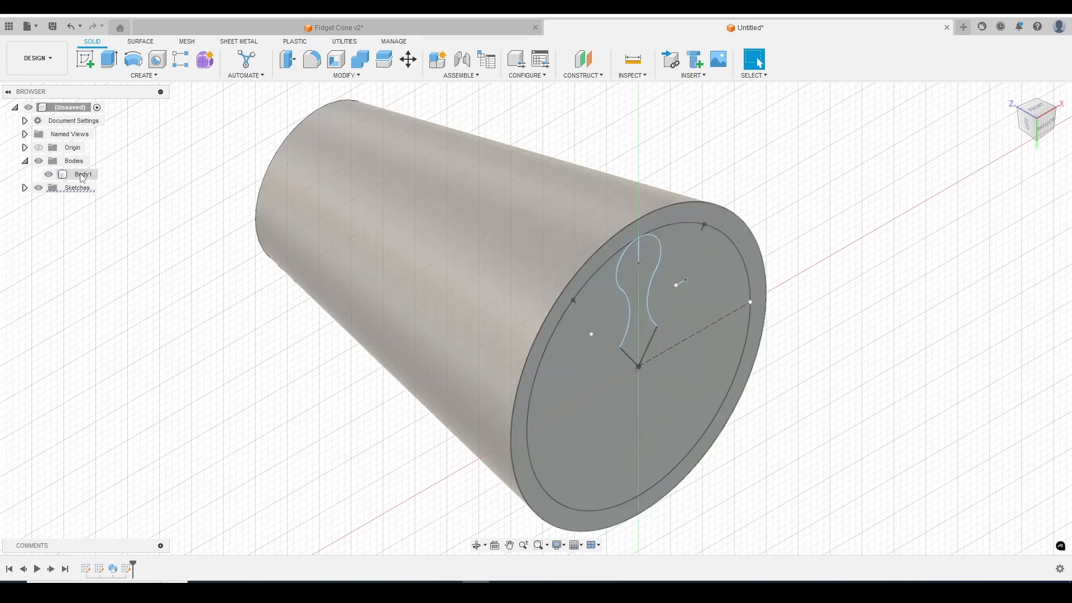
pyautogui.click(83, 174)
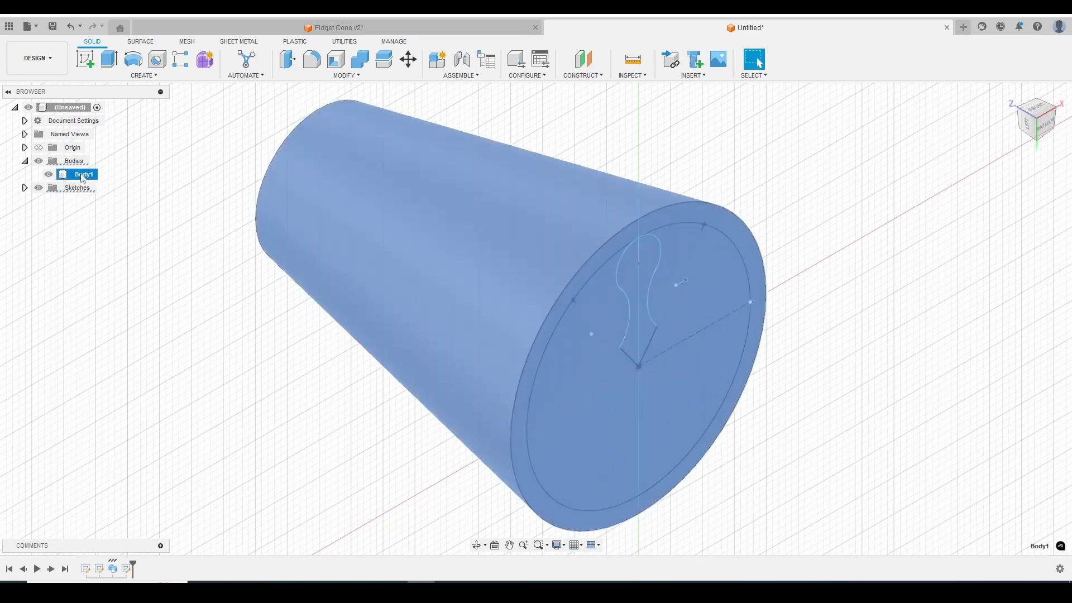
pyautogui.rightClick(77, 174)
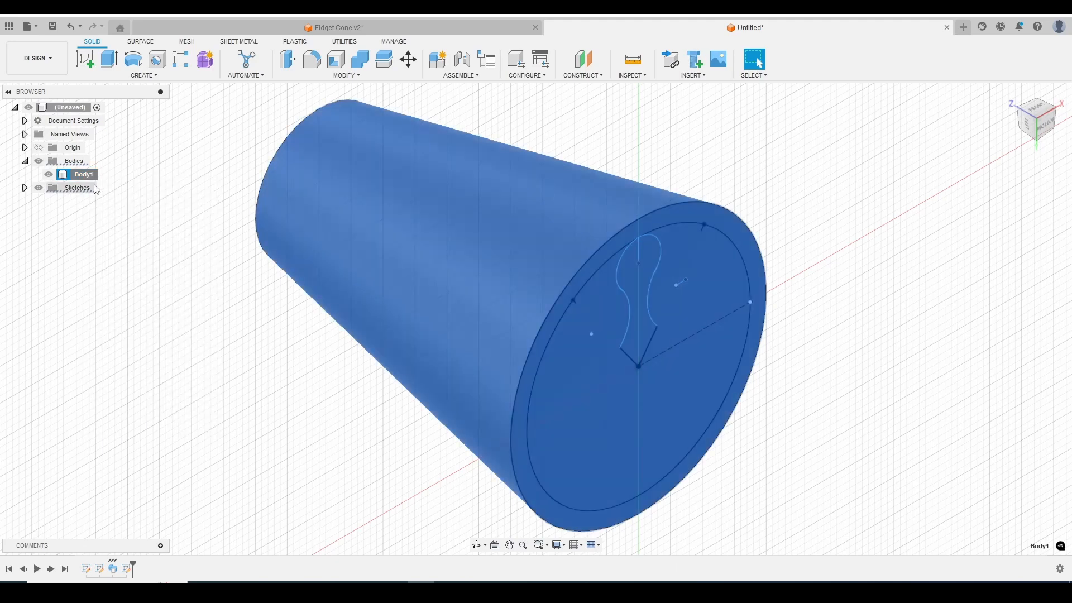
pyautogui.rightClick(82, 174)
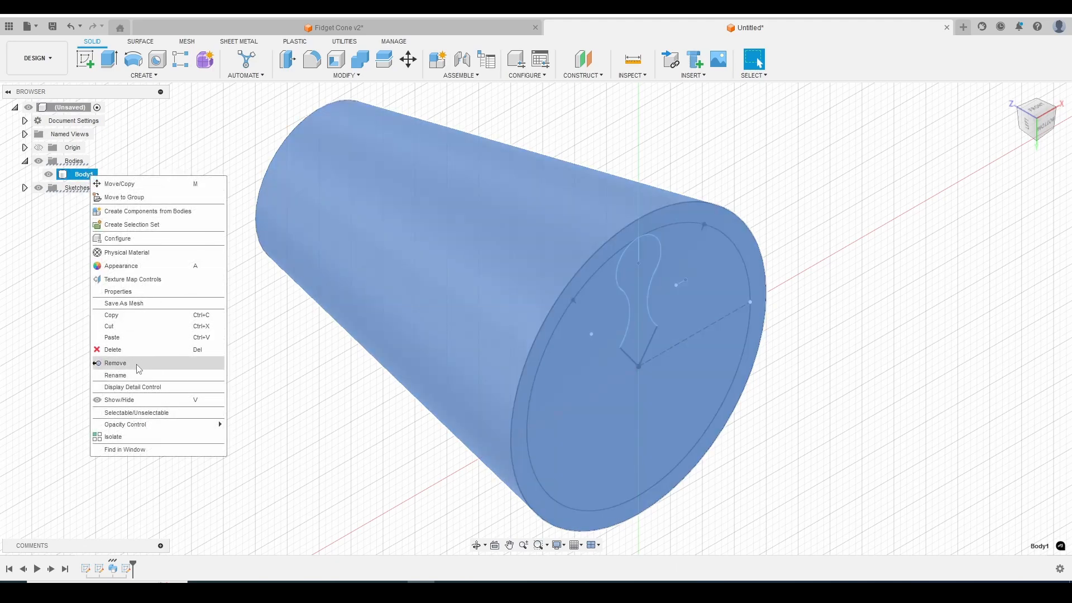
pyautogui.click(119, 184)
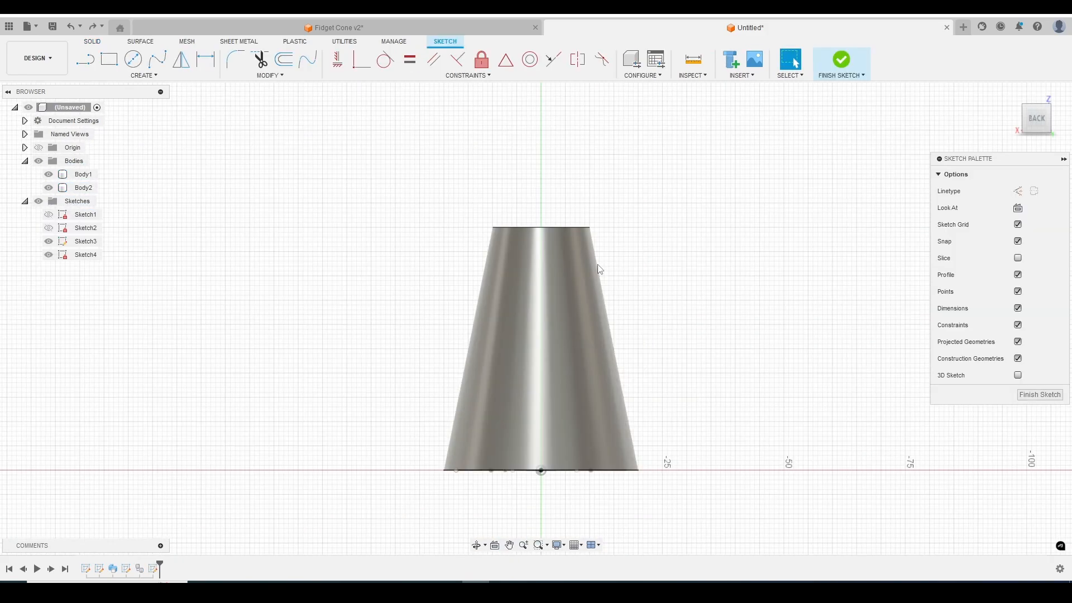
# Draw a 50 mm line up the cone's axis from the base centre and finish the sketch.
pyautogui.click(89, 59)
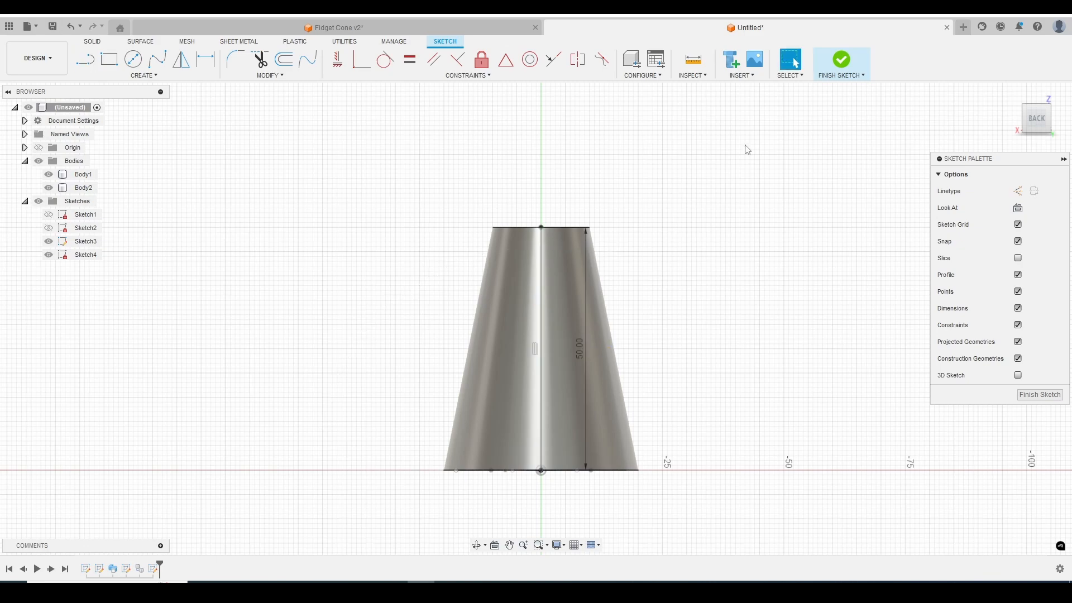
pyautogui.click(842, 59)
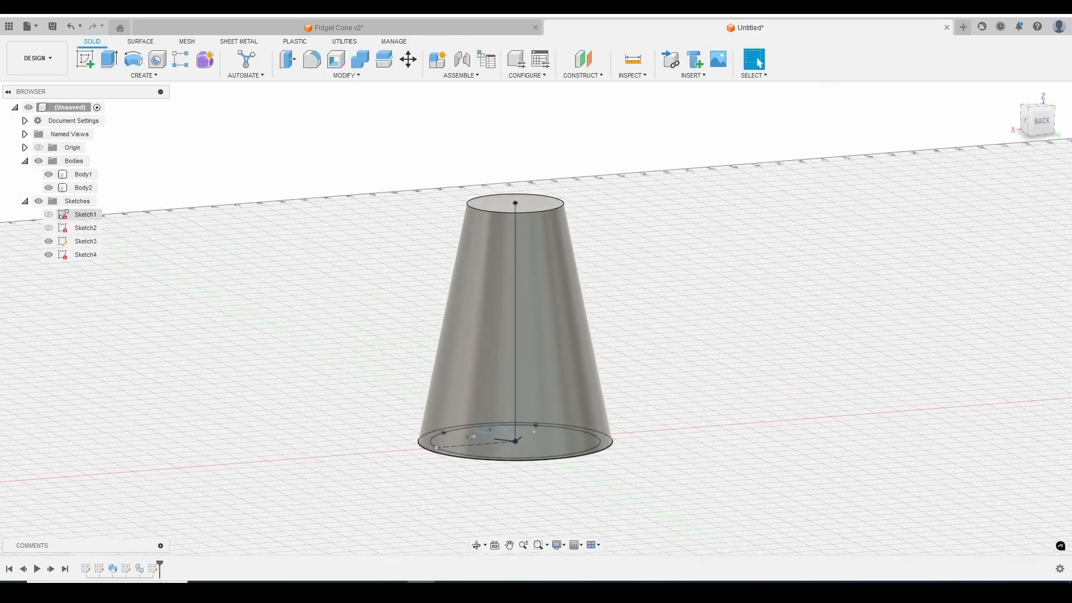
# Select Body2 in the browser and bring up the solid Create feature list.
pyautogui.click(84, 188)
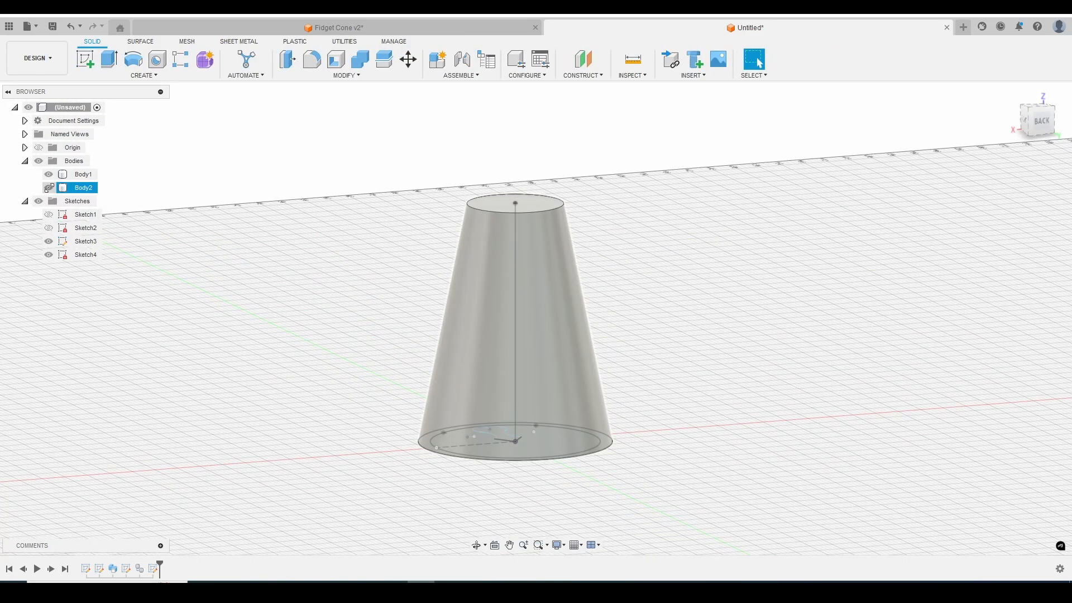
pyautogui.click(613, 252)
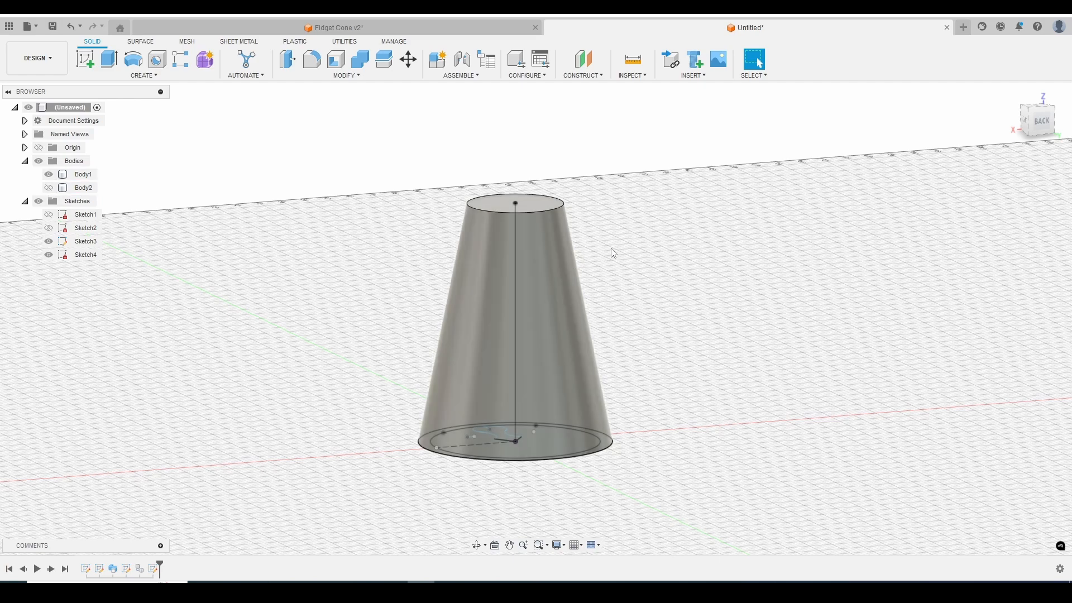
pyautogui.moveTo(253, 141)
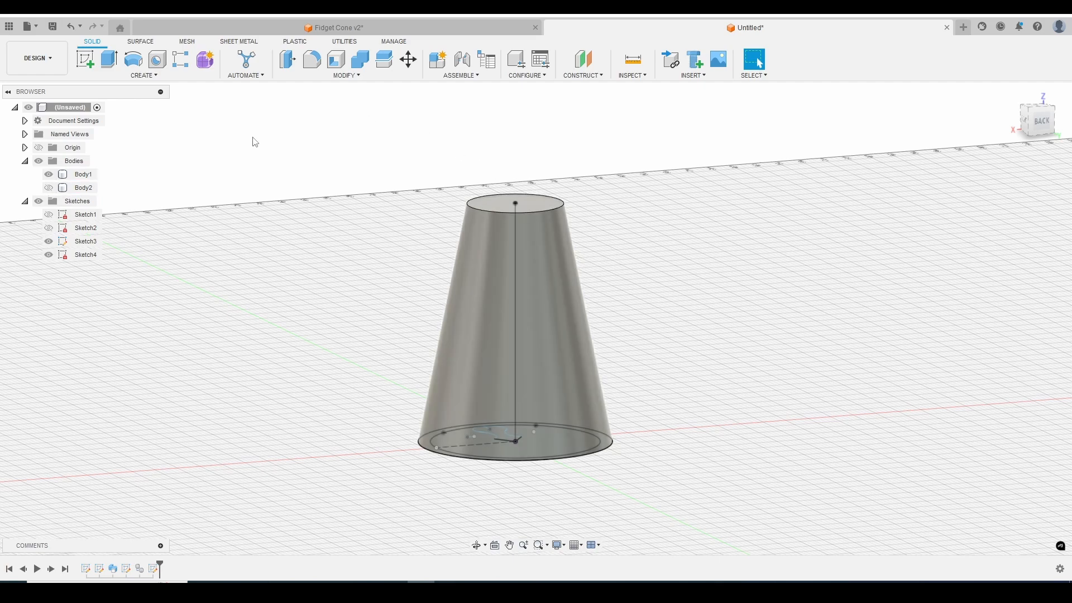
pyautogui.click(144, 75)
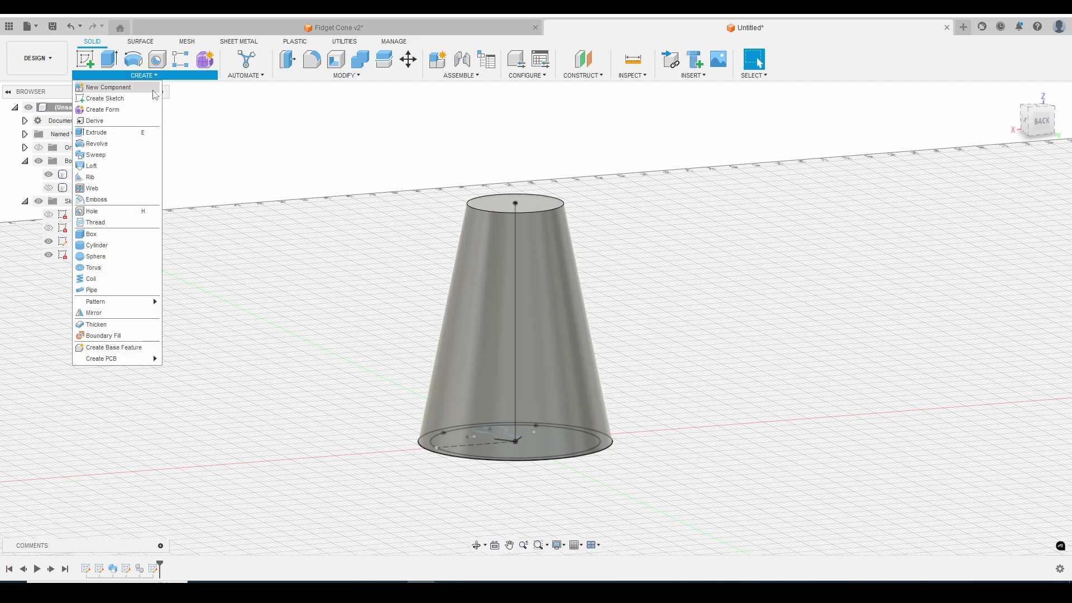
# Sweep-cut the keyhole profile along the axis line with a 360° twist.
pyautogui.click(95, 155)
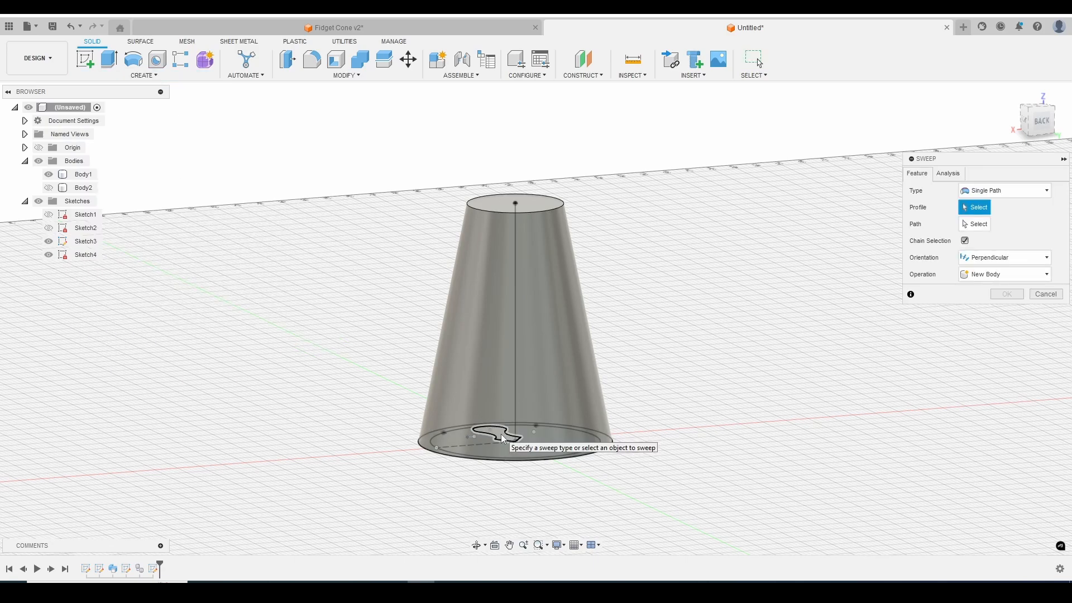
pyautogui.click(494, 435)
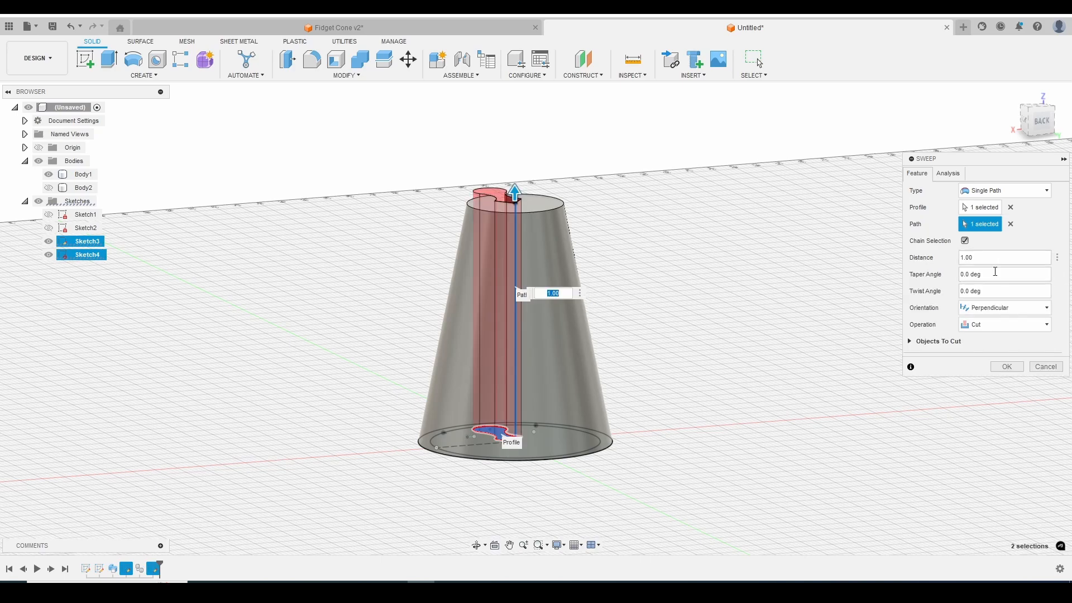
pyautogui.click(1004, 291)
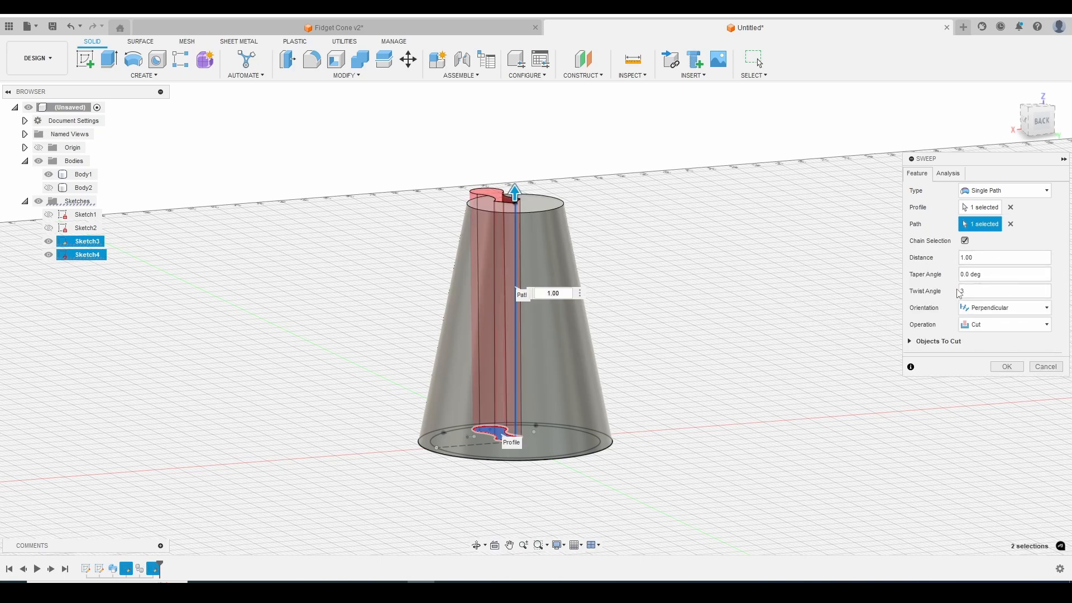
pyautogui.write('360')
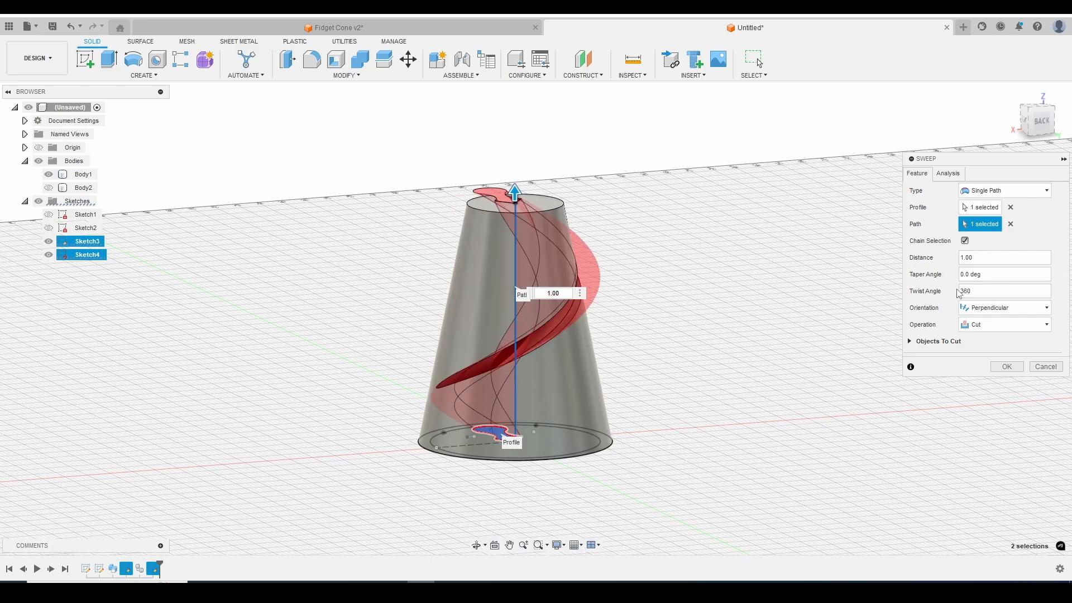
pyautogui.click(1007, 367)
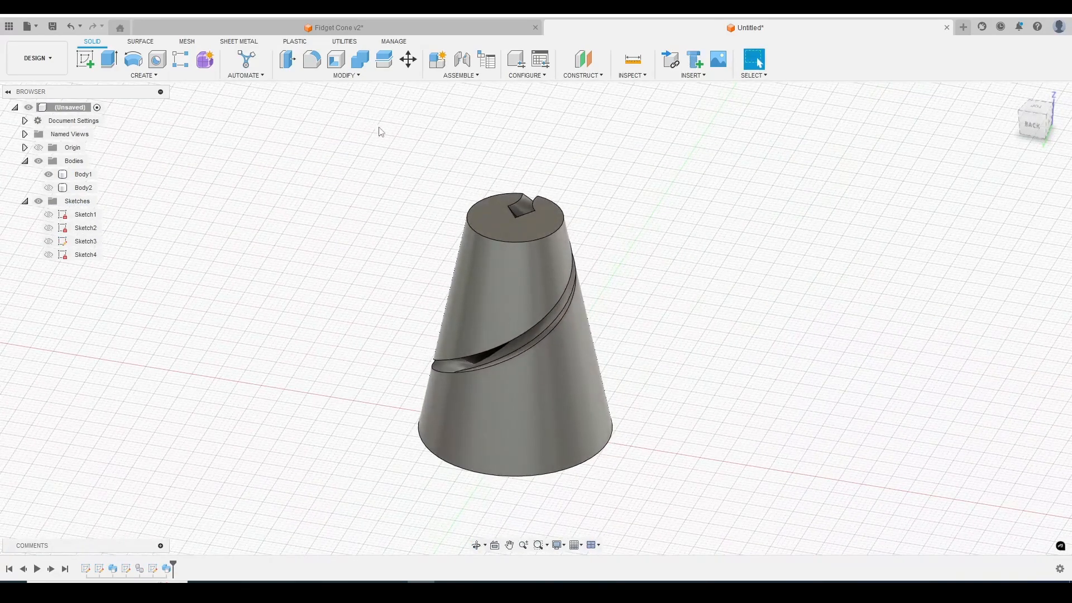
pyautogui.click(144, 75)
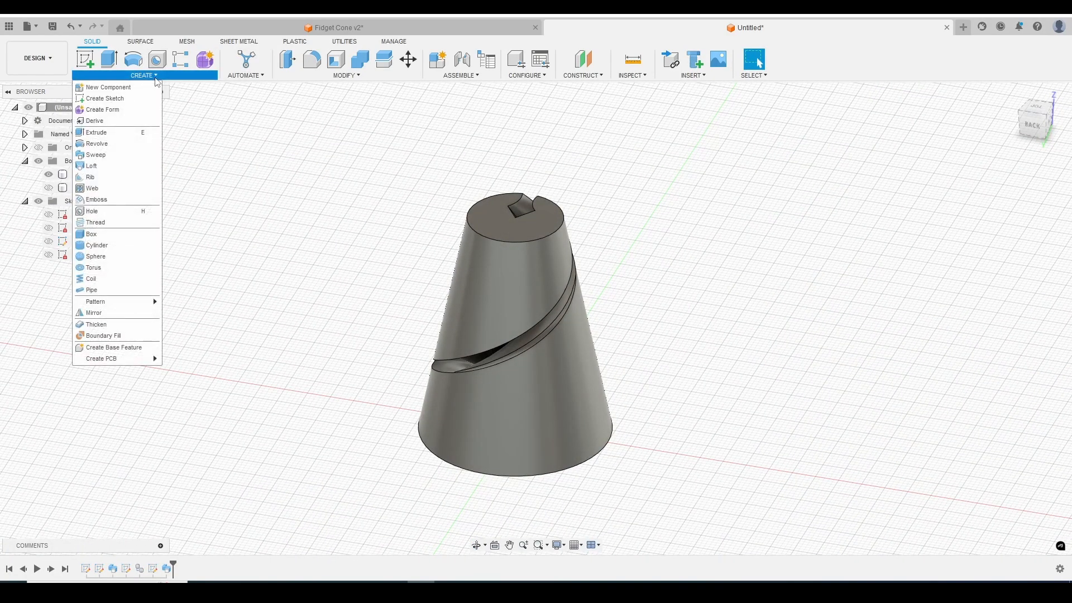
pyautogui.moveTo(117, 304)
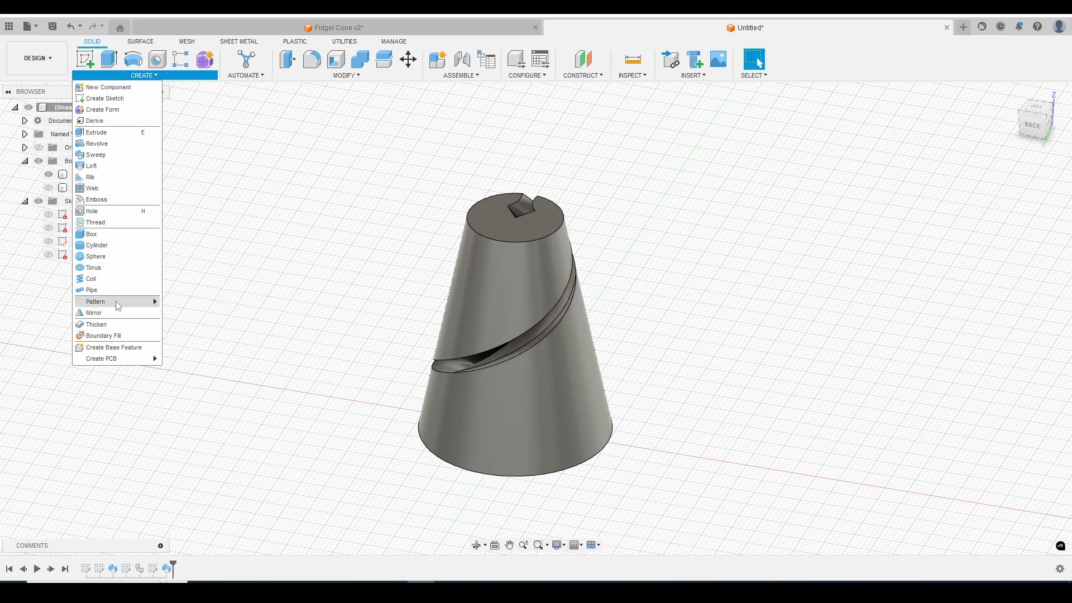
pyautogui.moveTo(192, 313)
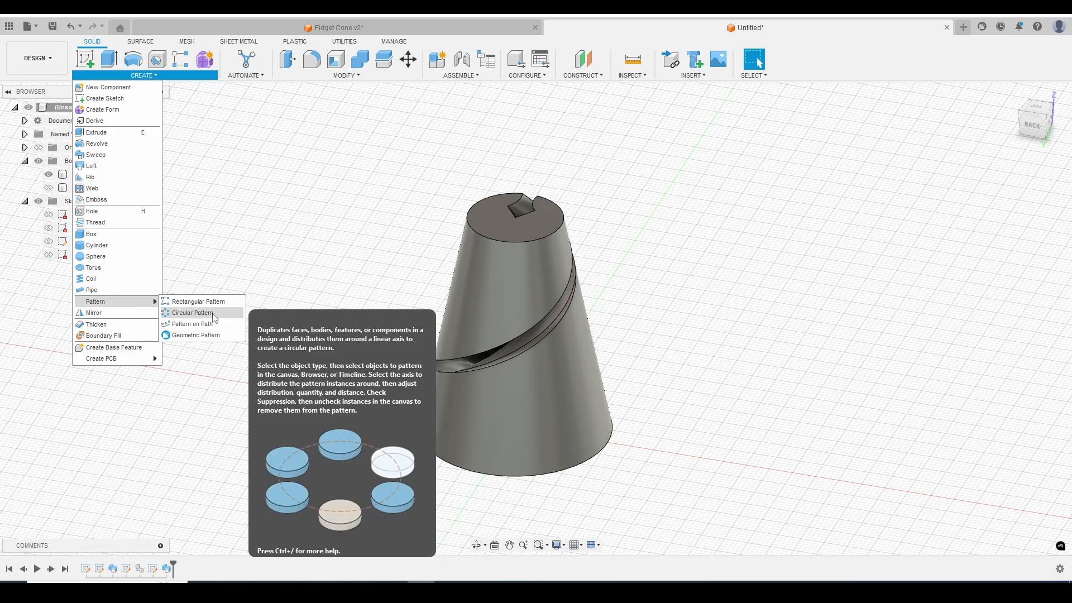
# Circular-pattern the spiral slot feature five times around the cone axis, then show Body2 again.
pyautogui.click(191, 313)
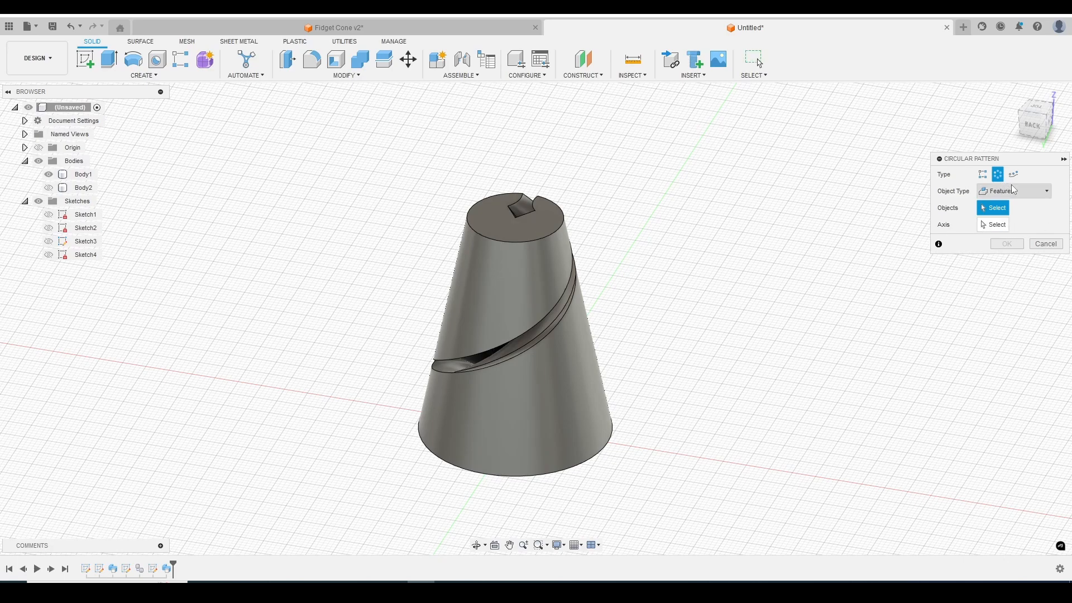
pyautogui.click(1014, 190)
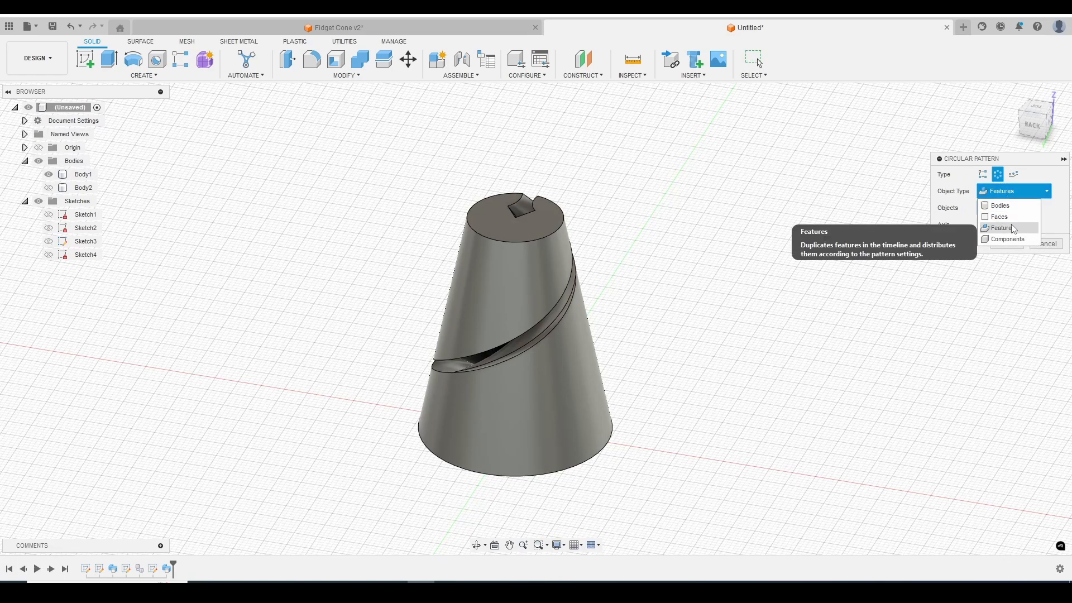
pyautogui.click(1001, 228)
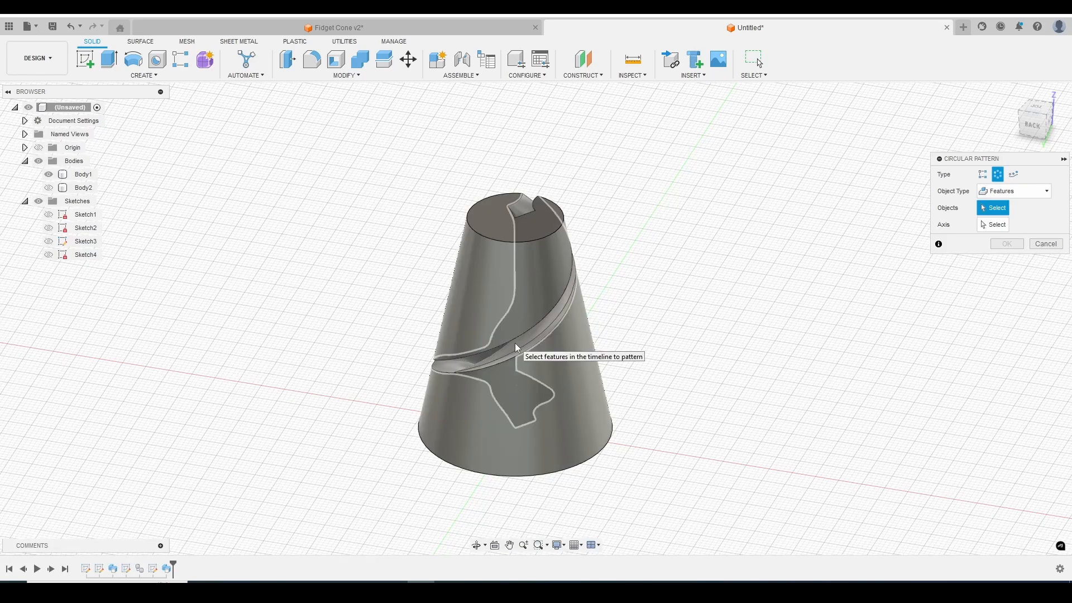
pyautogui.click(514, 355)
pyautogui.write('5')
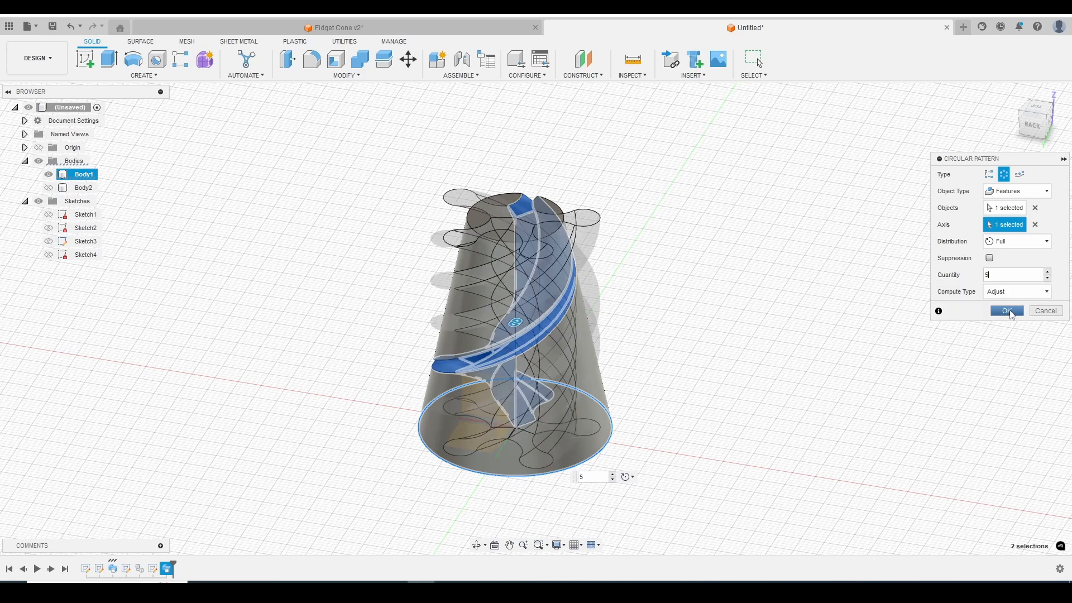
pyautogui.click(1008, 310)
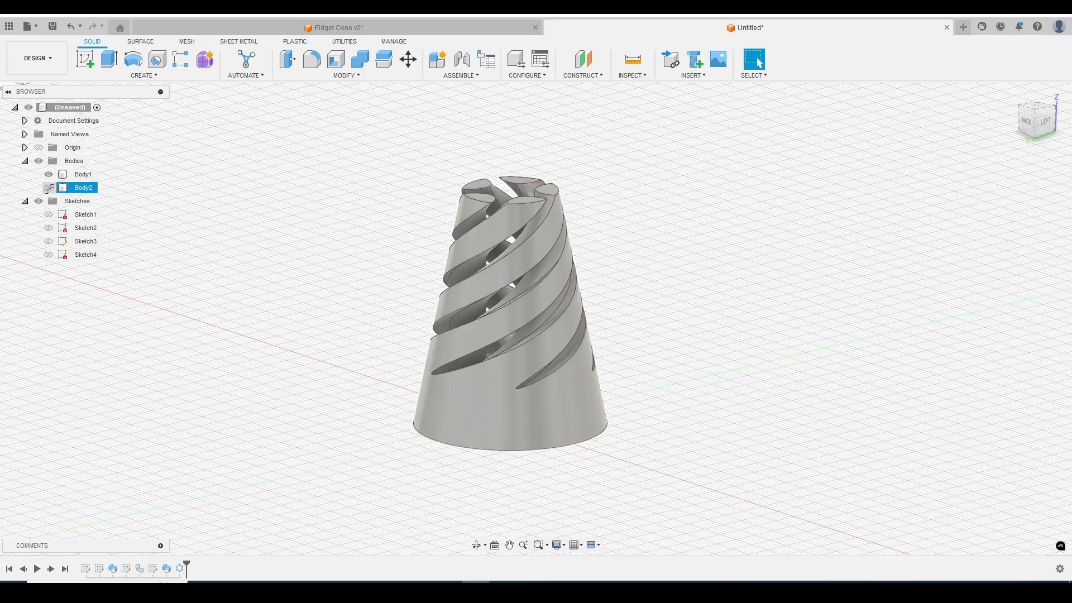
pyautogui.click(50, 187)
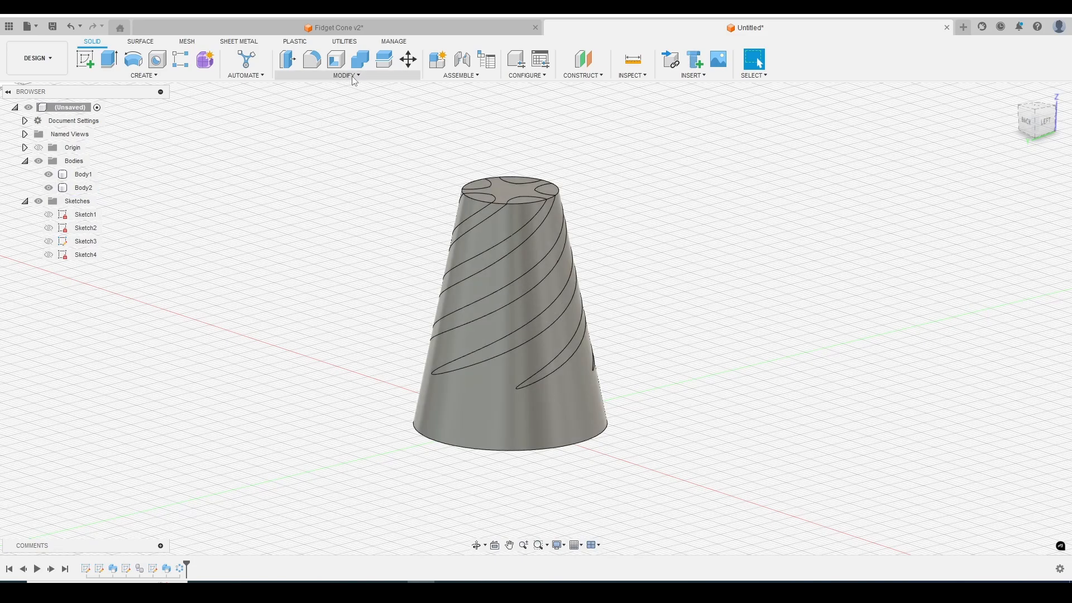
pyautogui.click(346, 75)
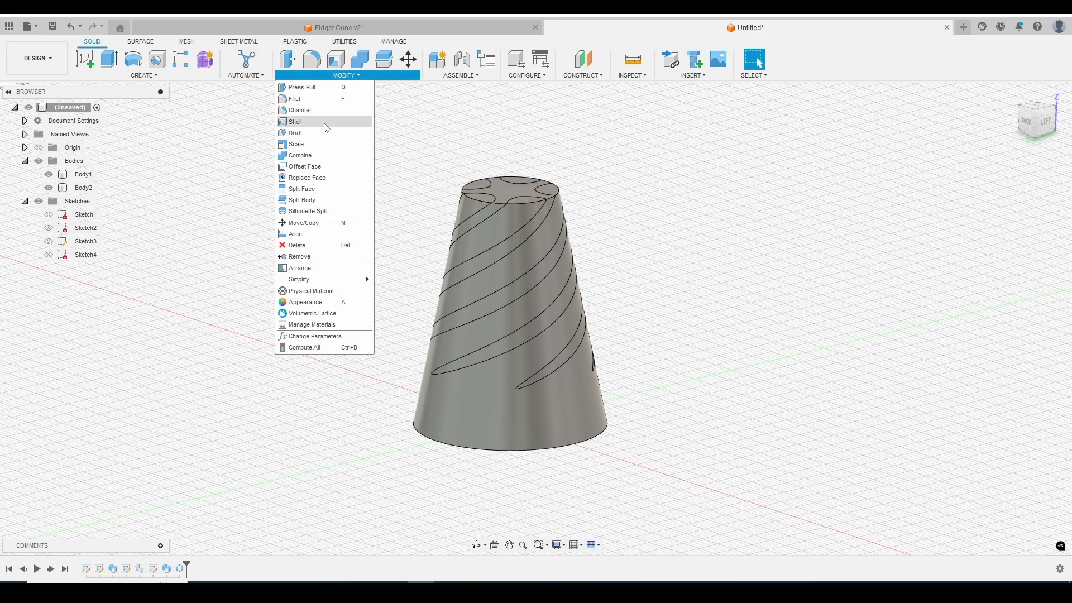
# Cut Body2 with Body1 using Keep Tools, then hide Body1 to reveal the insert.
pyautogui.click(304, 156)
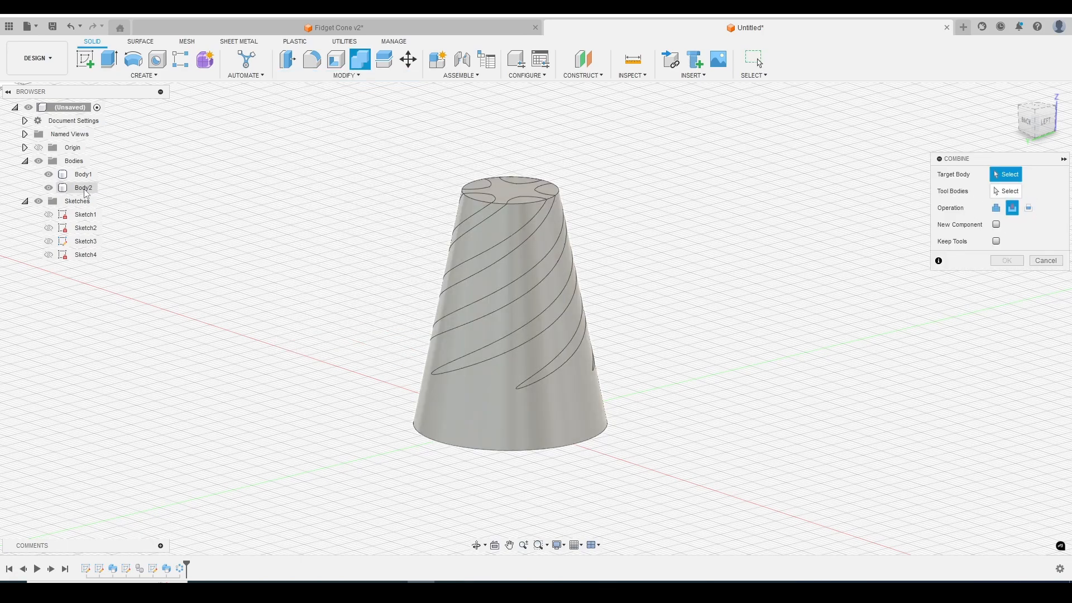
pyautogui.click(83, 188)
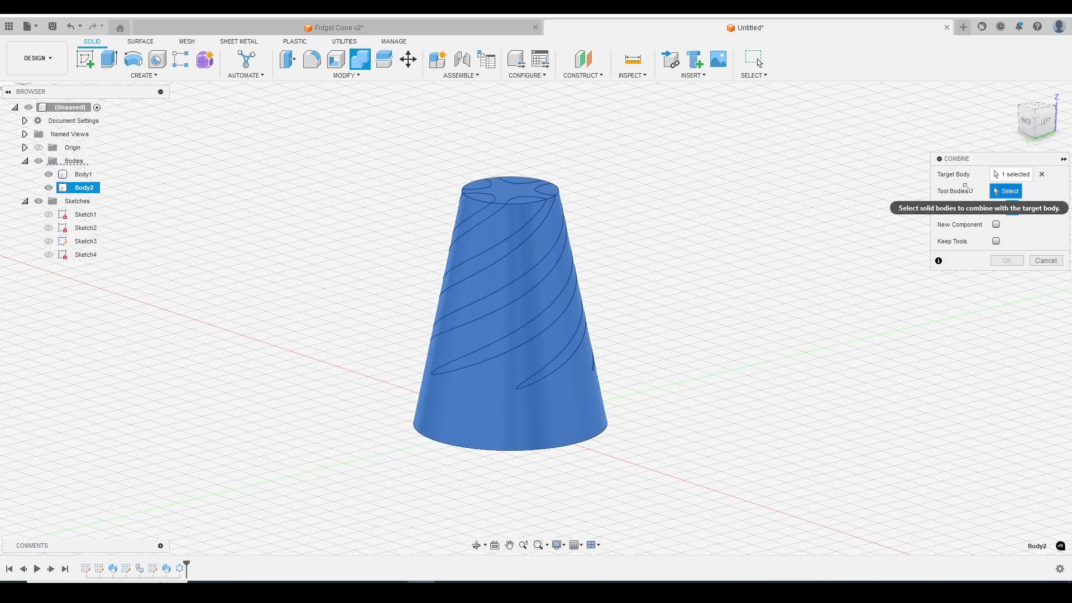
pyautogui.click(83, 174)
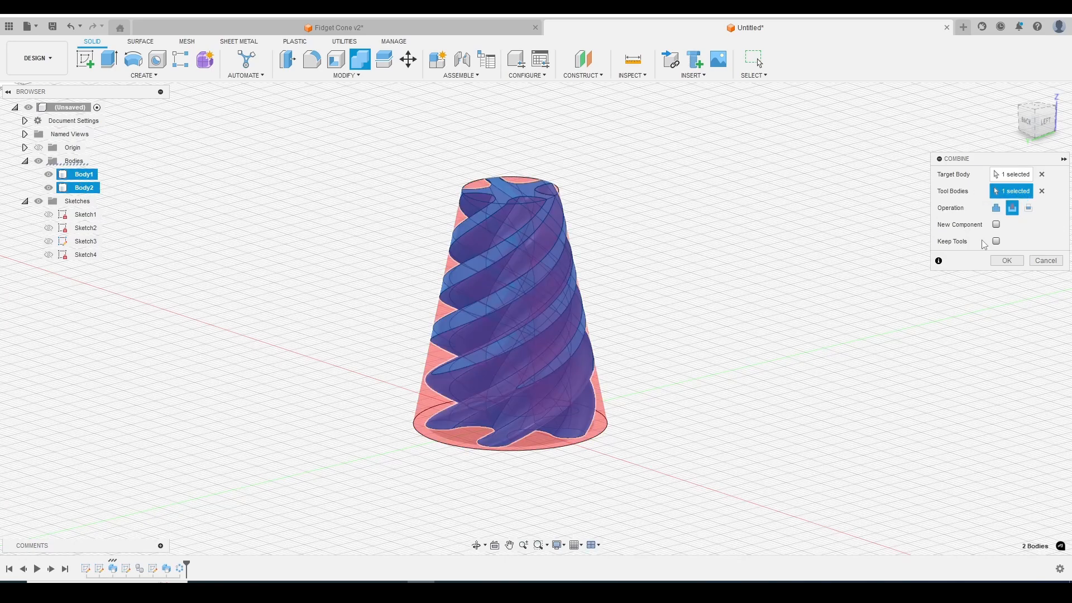
pyautogui.moveTo(996, 241)
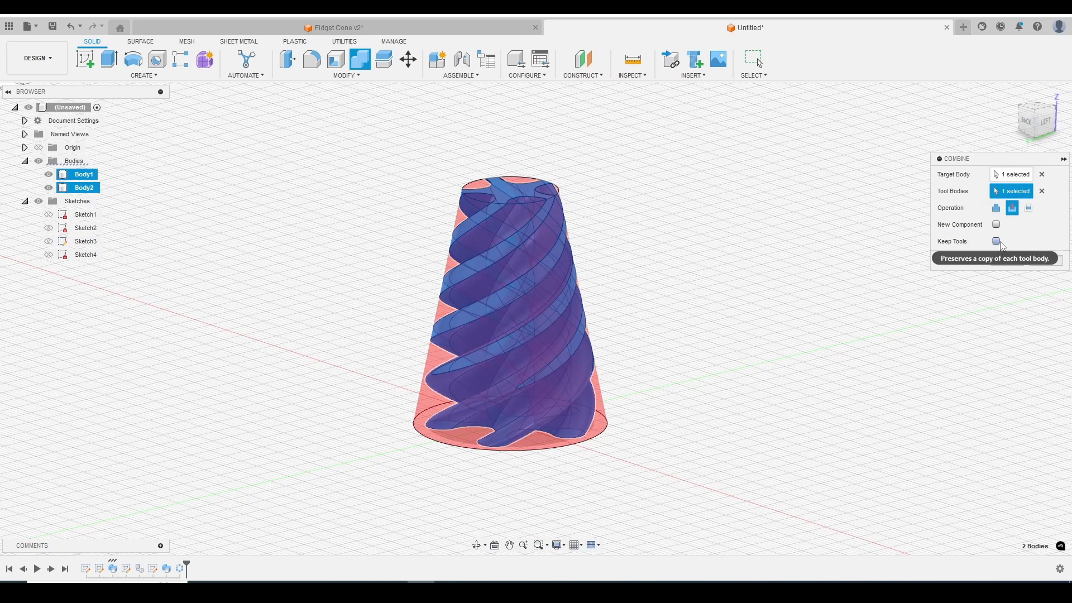
pyautogui.click(996, 241)
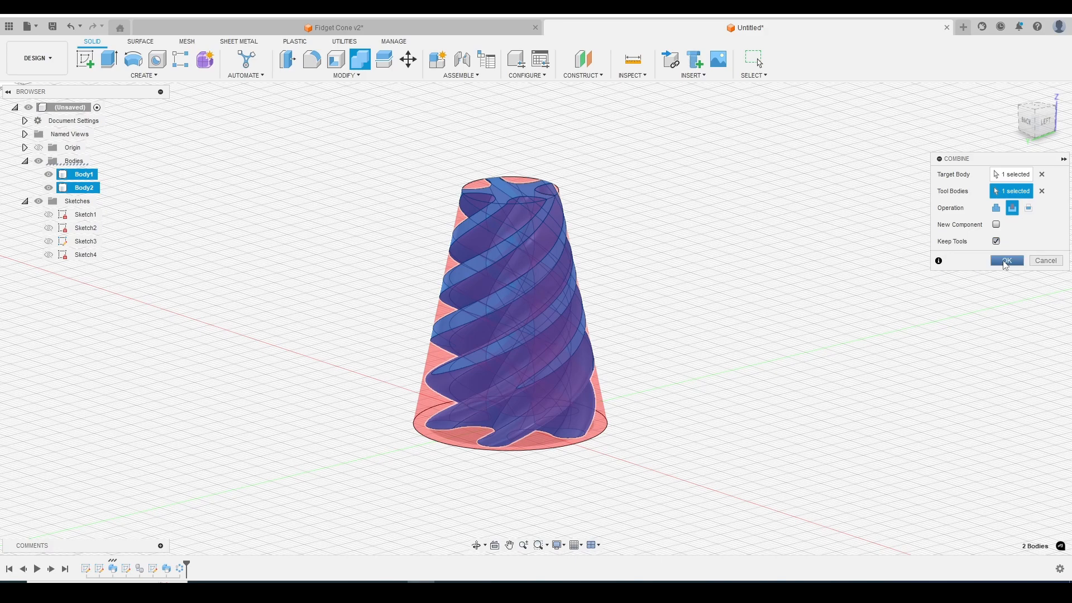
pyautogui.click(1007, 260)
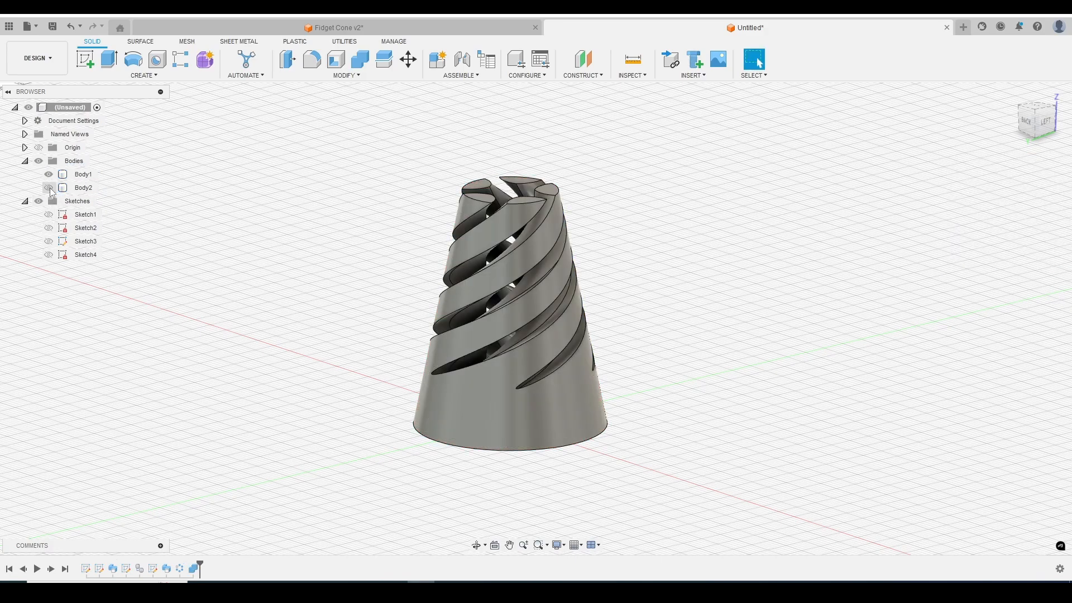
pyautogui.click(49, 174)
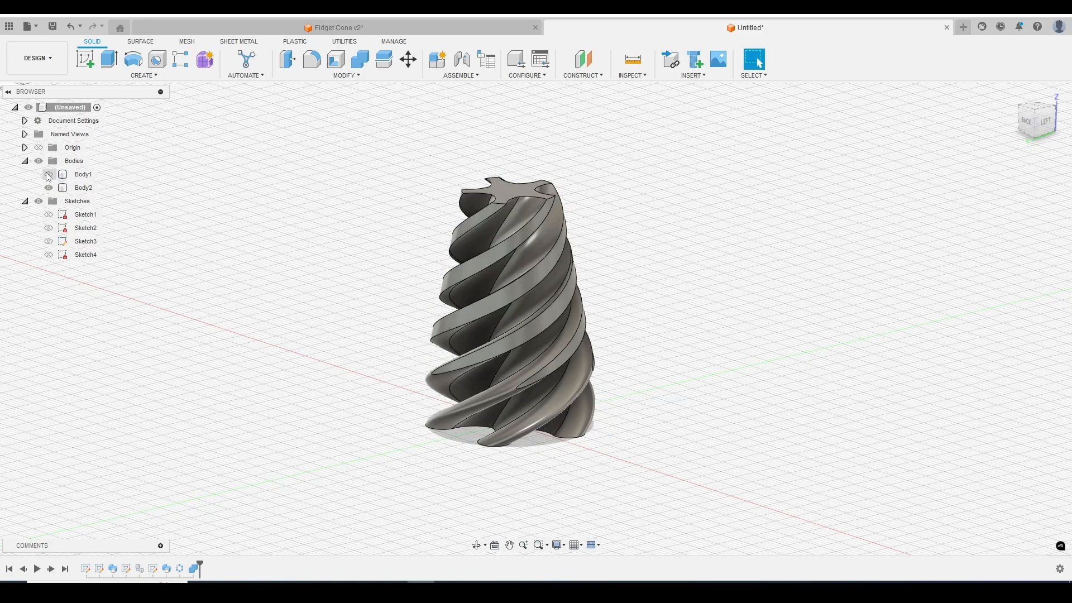
pyautogui.click(48, 173)
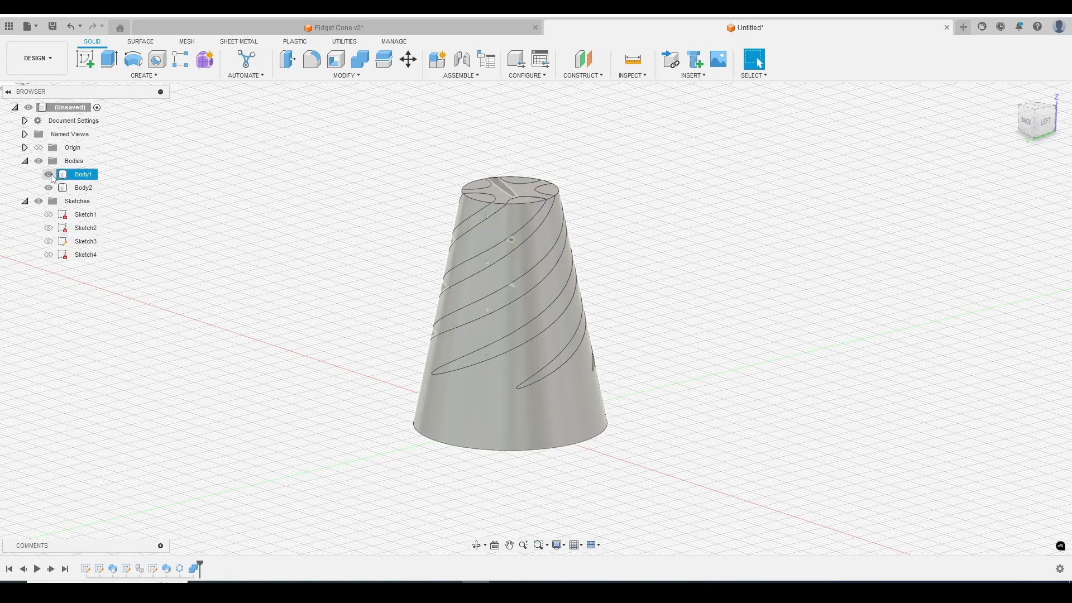
pyautogui.click(49, 174)
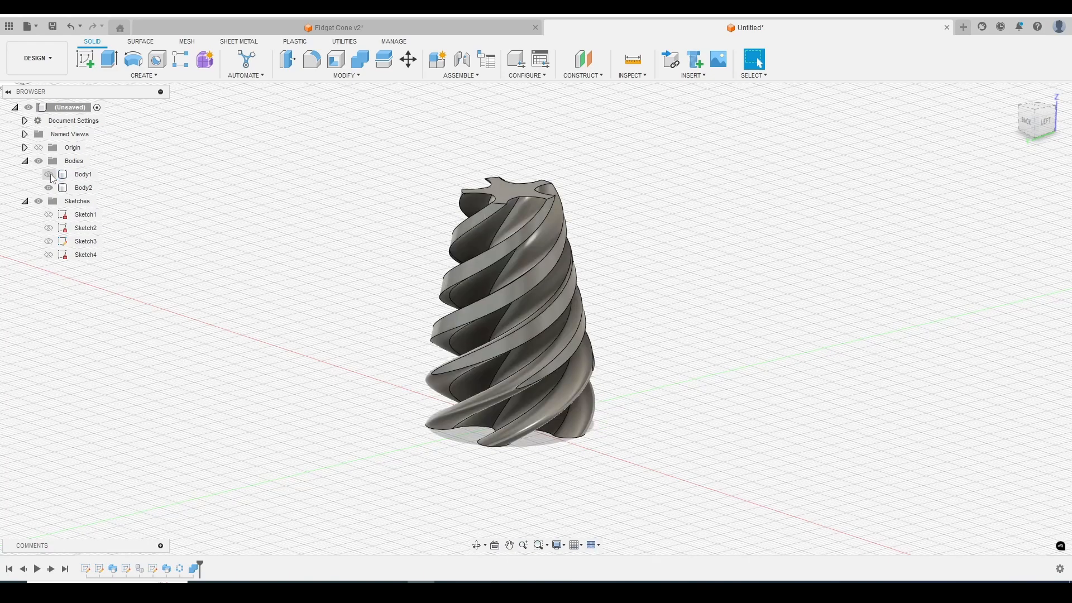
pyautogui.click(83, 188)
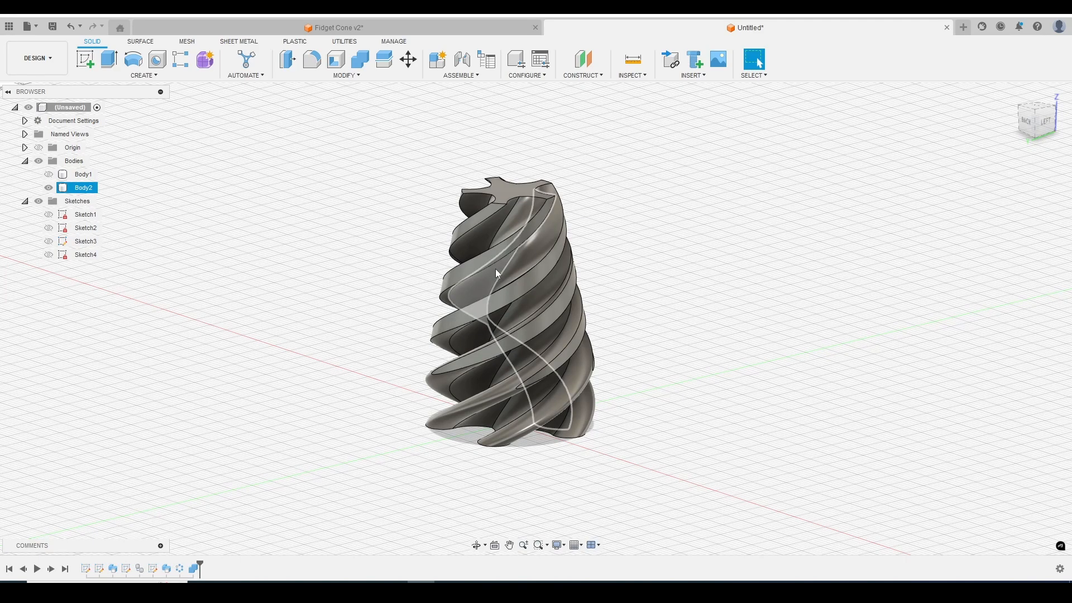
pyautogui.click(346, 75)
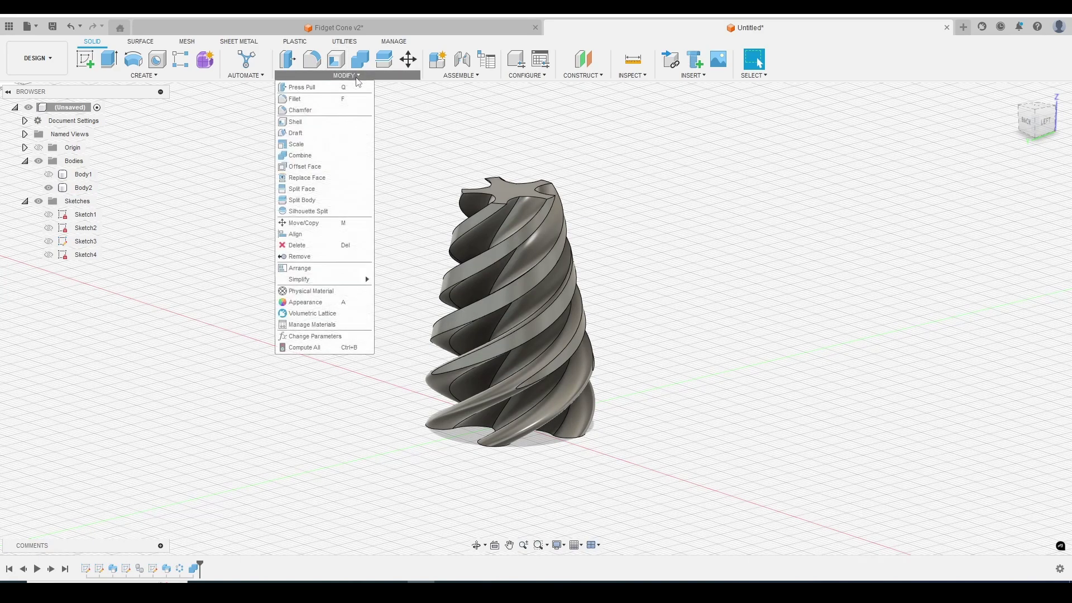
pyautogui.moveTo(303, 87)
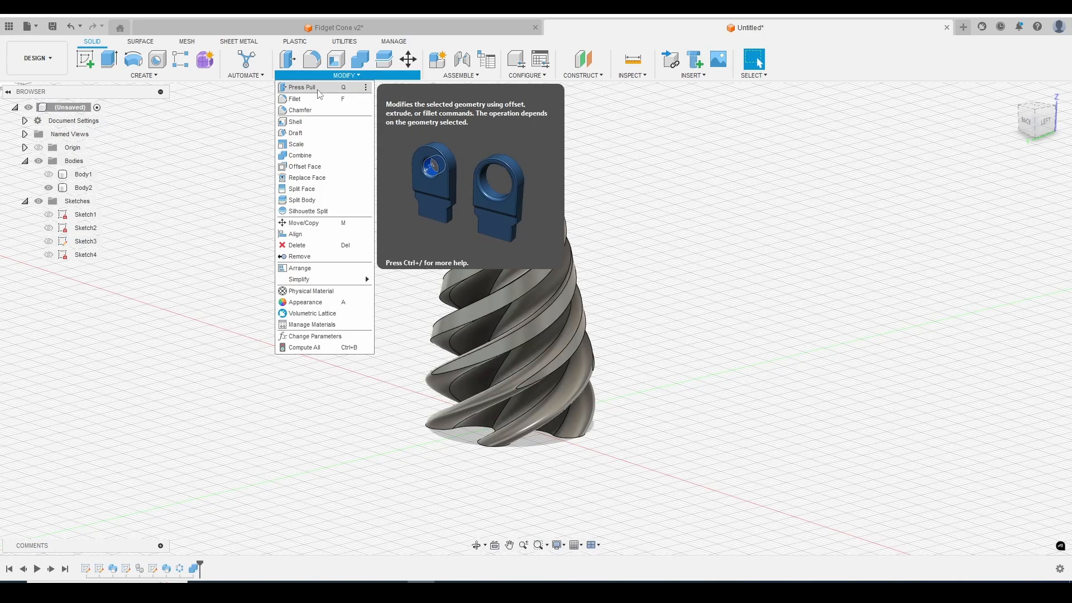
# Offset the spiral insert's 15 faces by -5 mm, then show Body1 again.
pyautogui.click(305, 167)
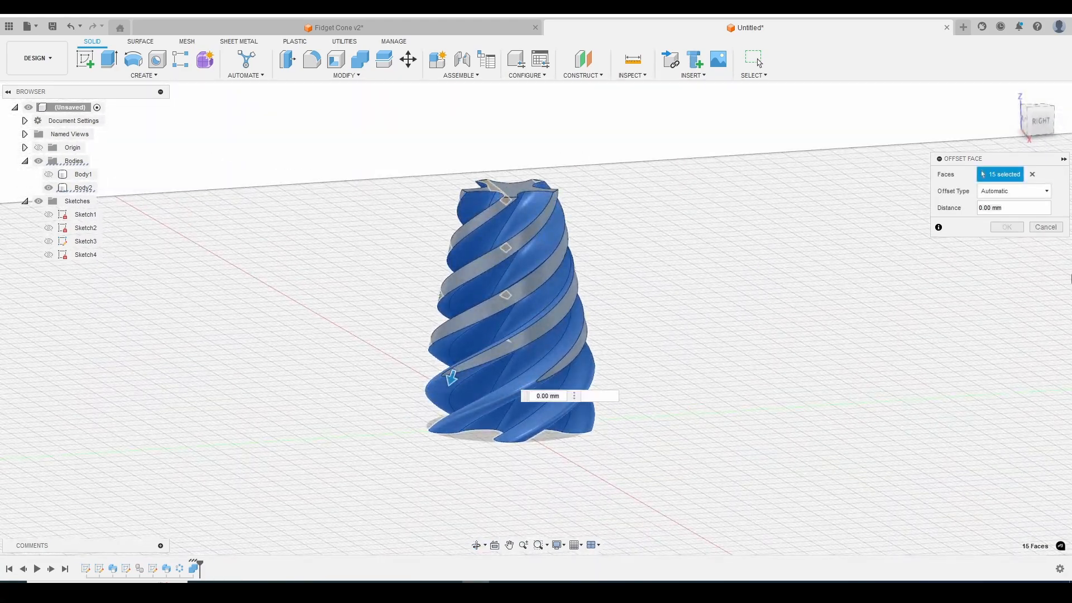
pyautogui.click(1012, 208)
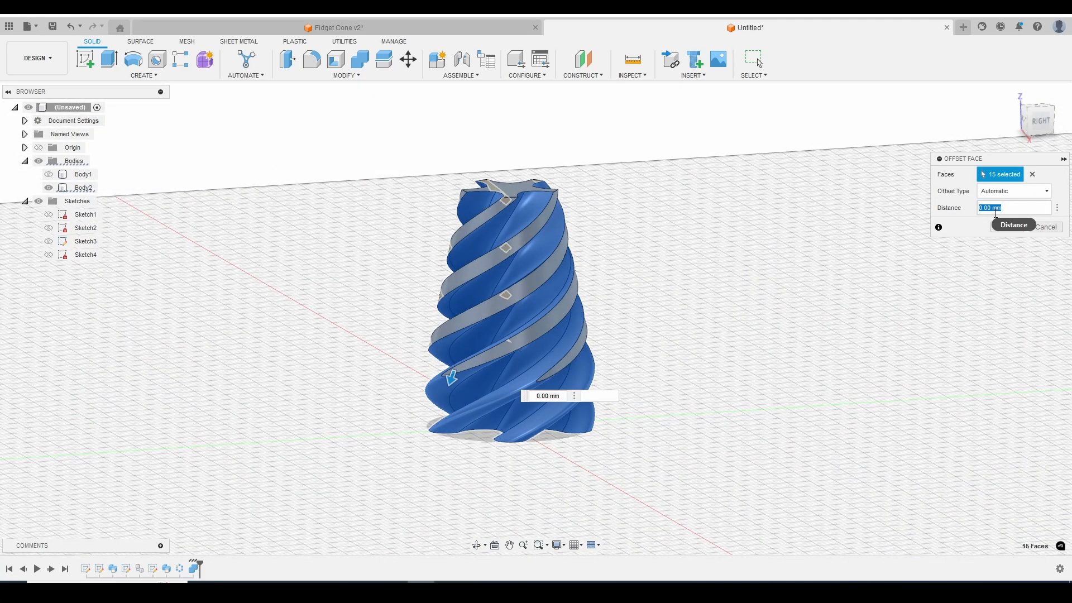
pyautogui.write('-5')
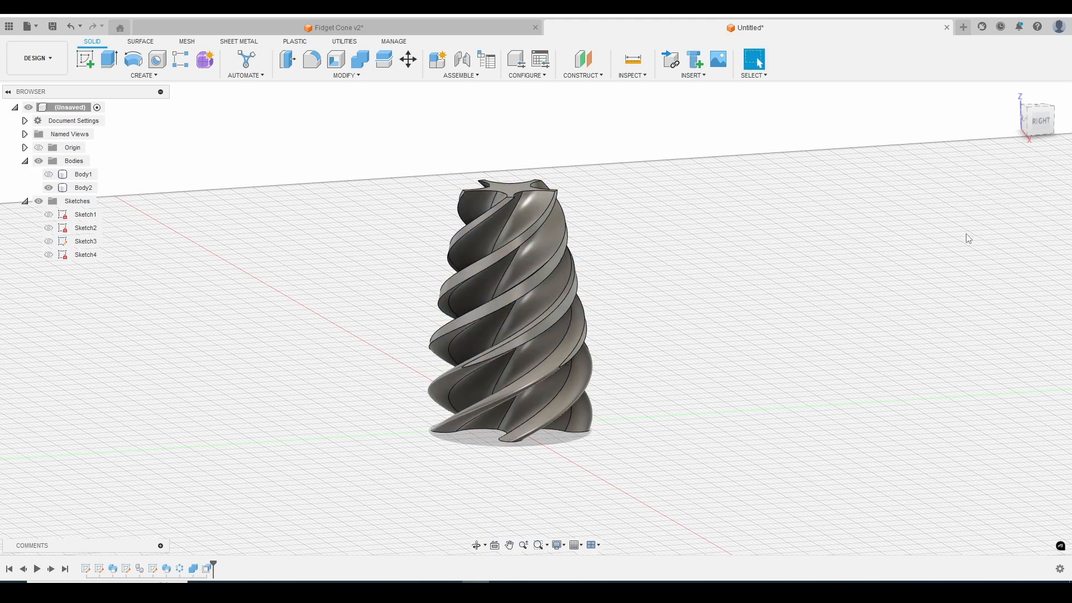
pyautogui.moveTo(681, 277)
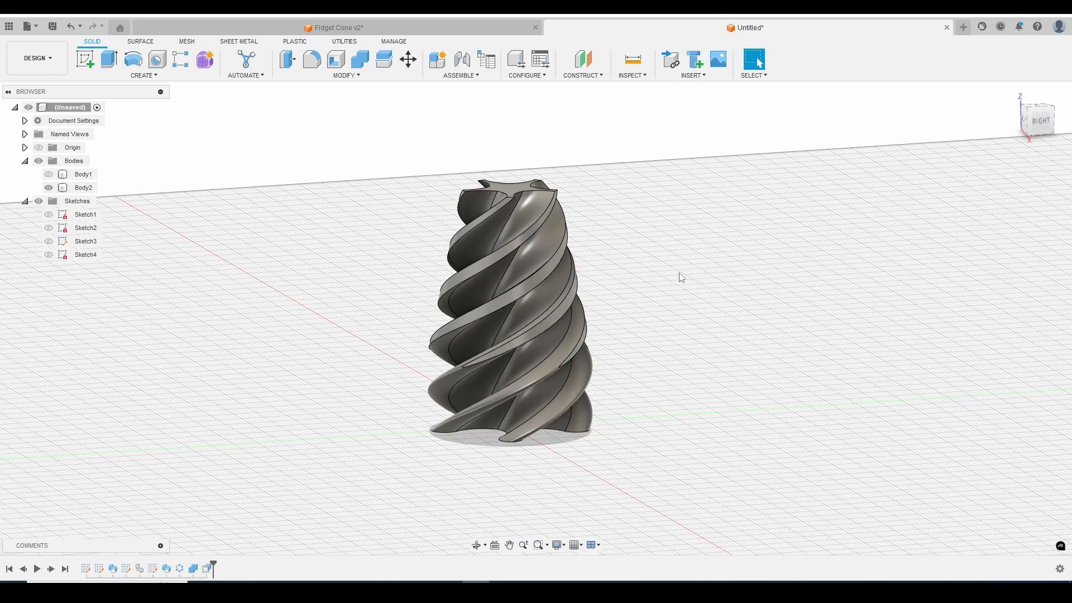
pyautogui.click(84, 174)
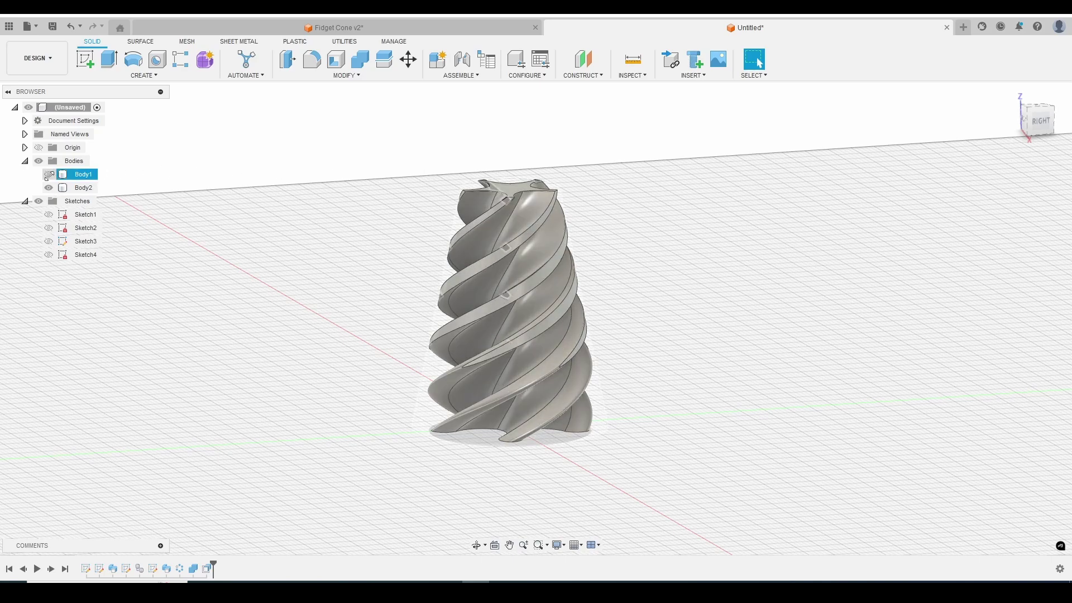